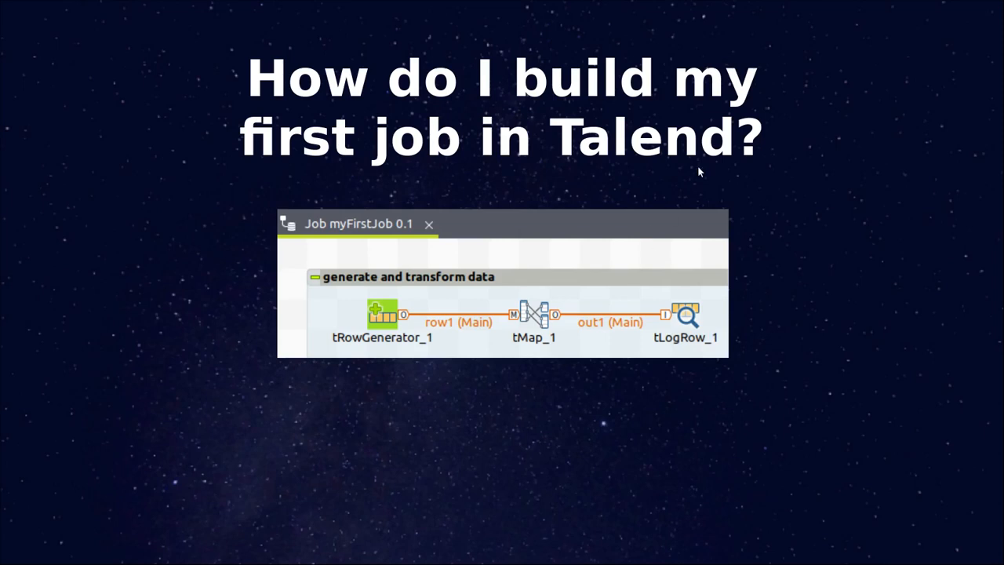
pyautogui.moveTo(477, 157)
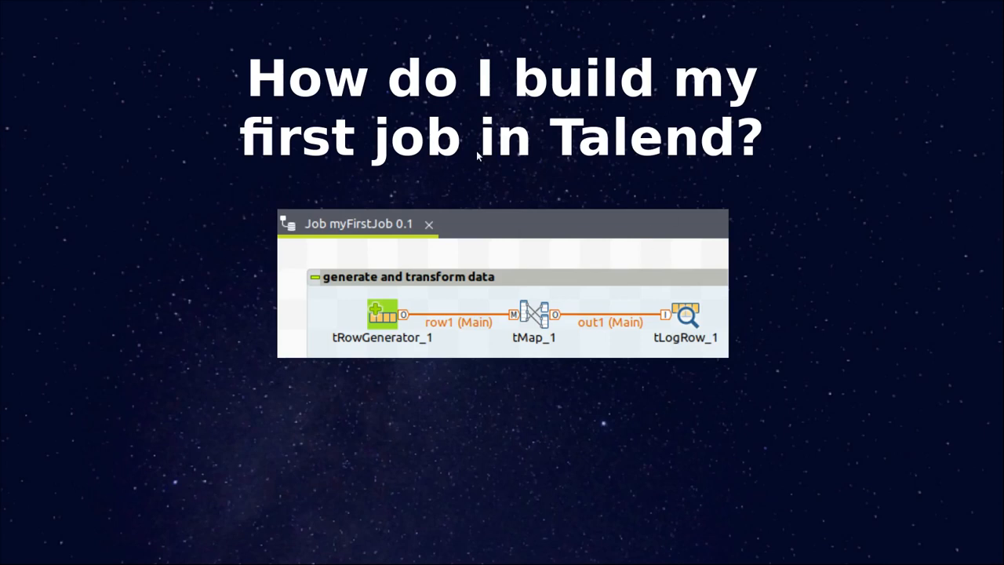
pyautogui.moveTo(557, 273)
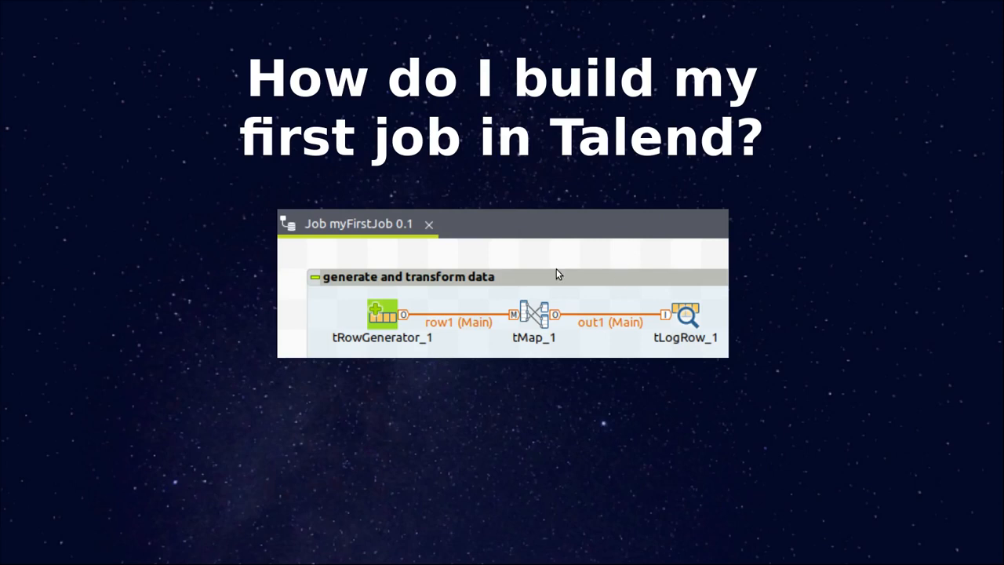
pyautogui.moveTo(489, 310)
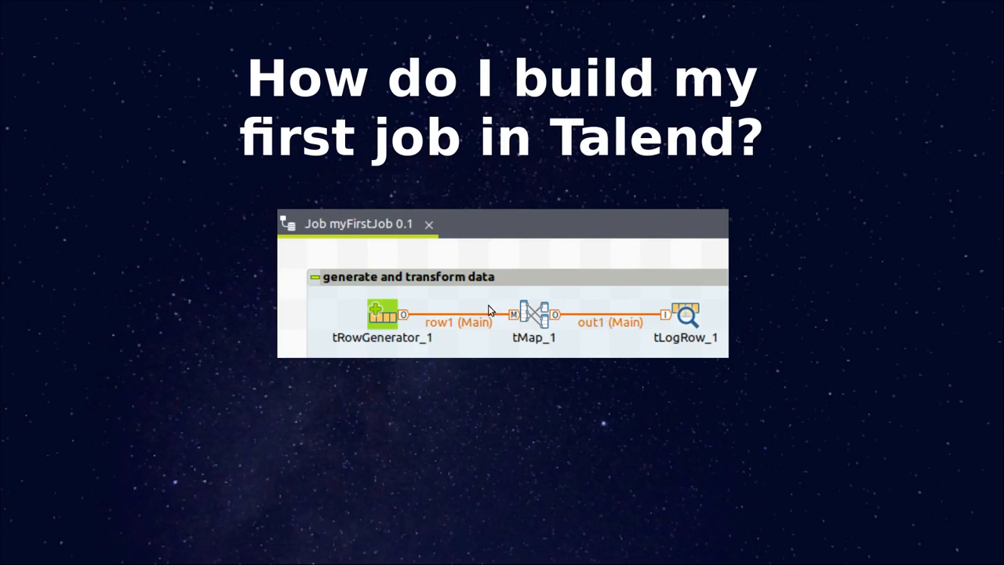
pyautogui.moveTo(400, 312)
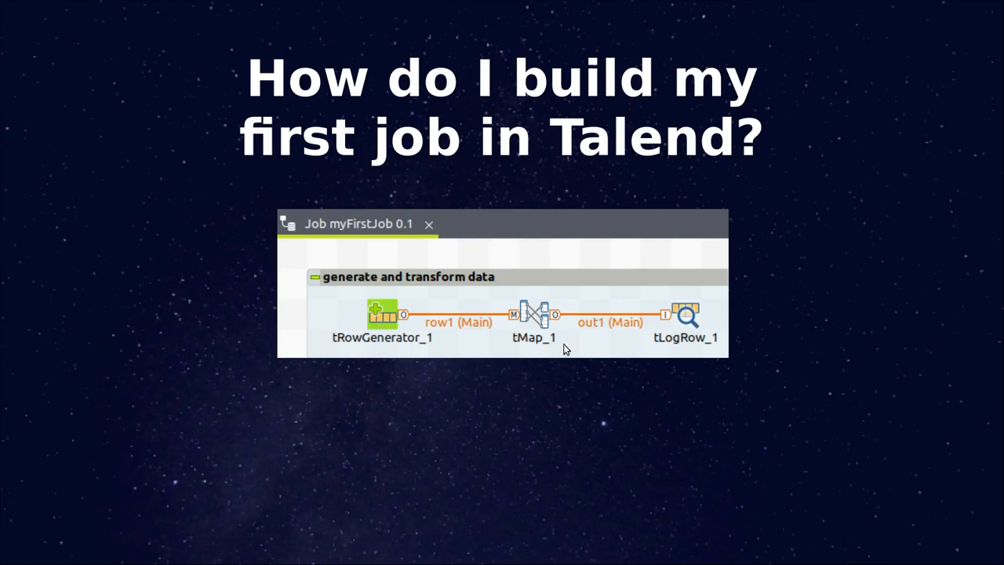
pyautogui.moveTo(709, 331)
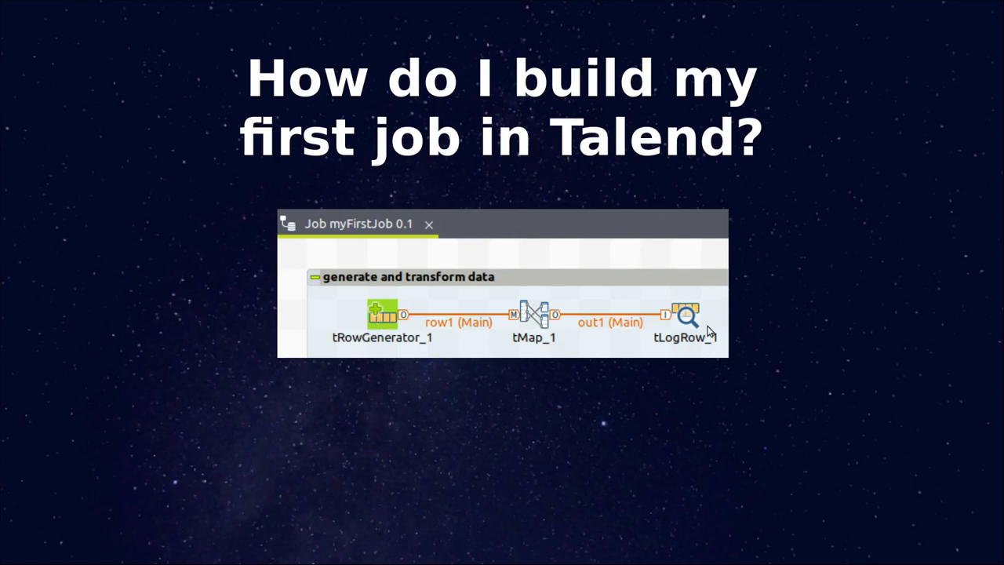
pyautogui.moveTo(698, 323)
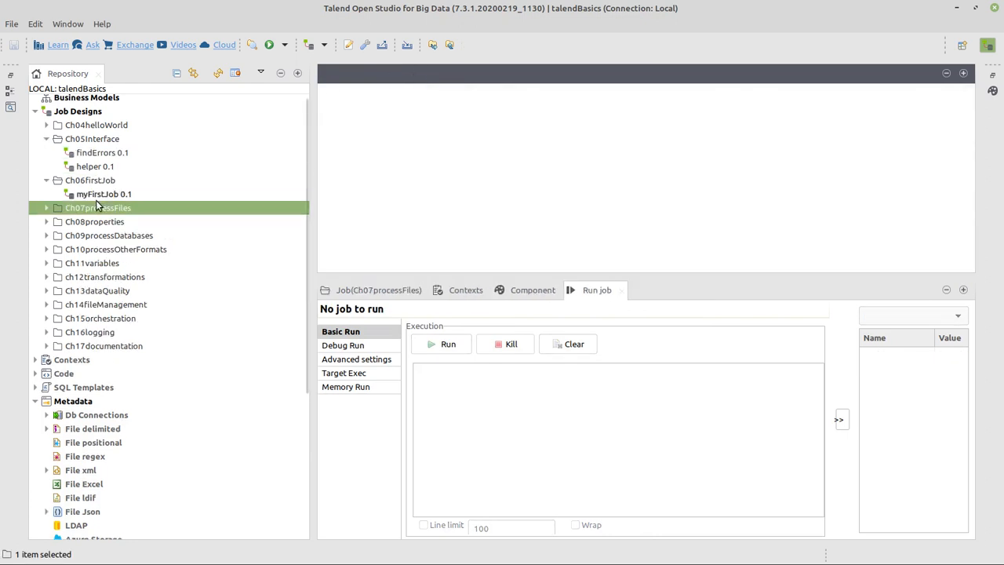
# Open myFirstJob from the Repository in the designer.
pyautogui.doubleClick(103, 194)
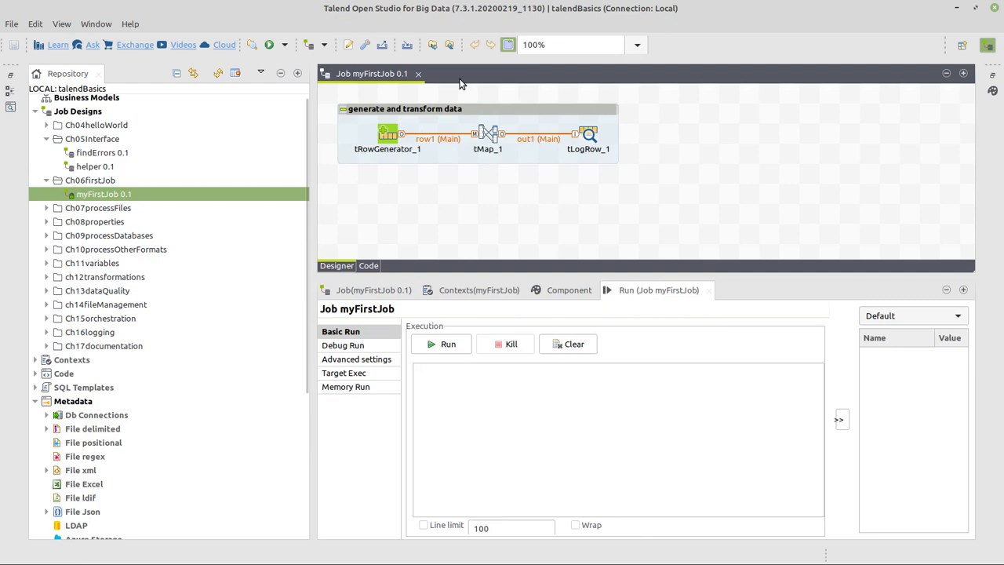
pyautogui.moveTo(386, 192)
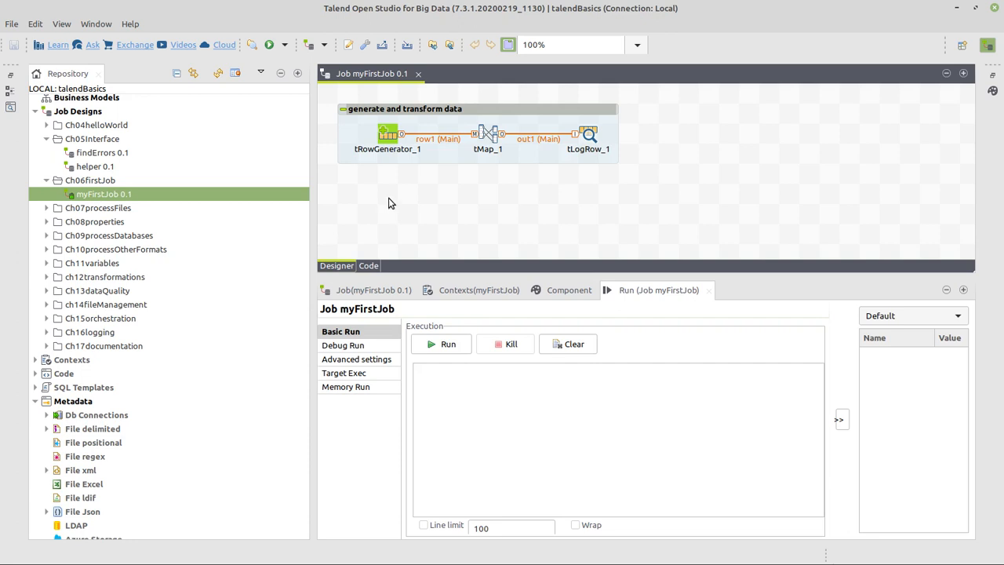
pyautogui.moveTo(117, 178)
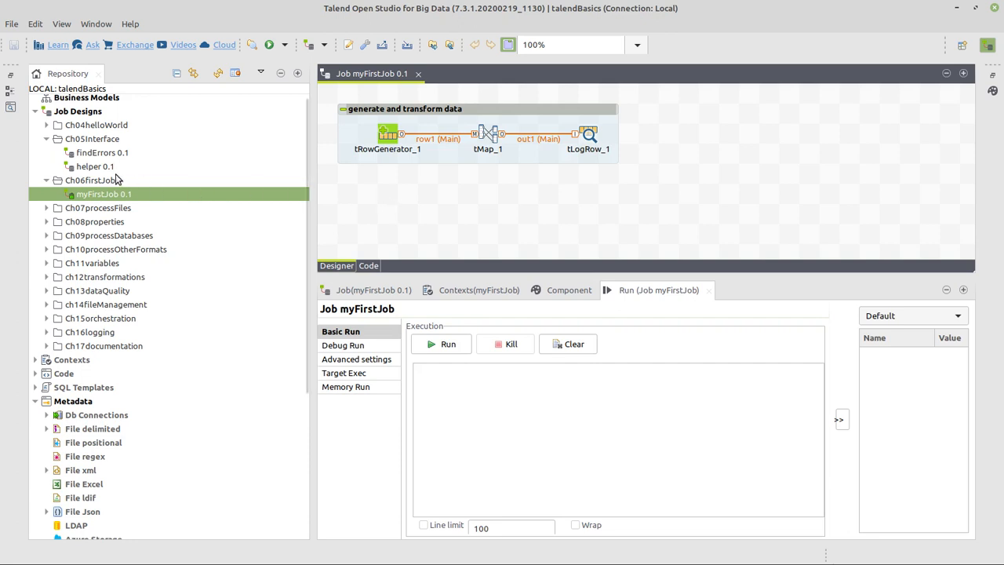
pyautogui.rightClick(81, 179)
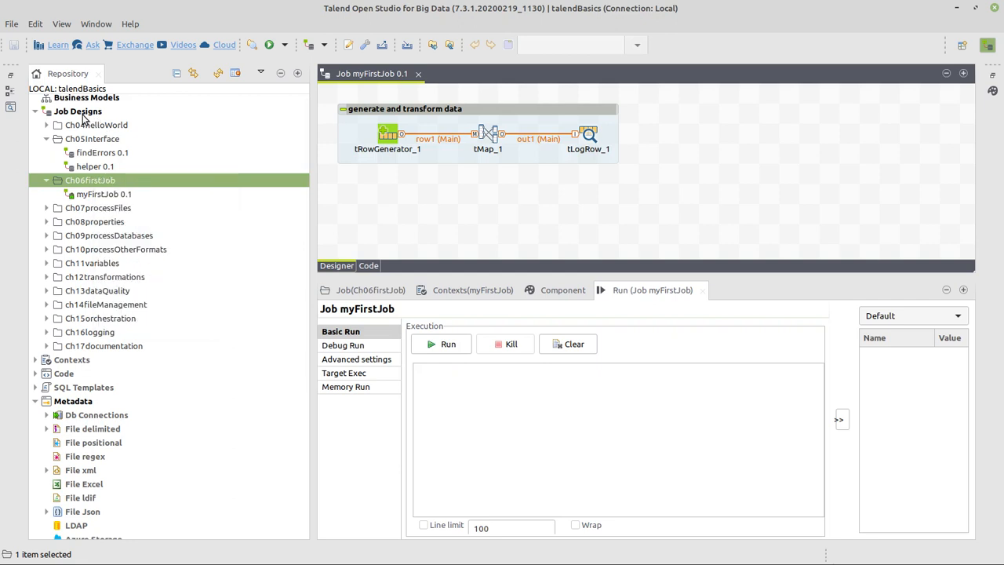
pyautogui.rightClick(77, 110)
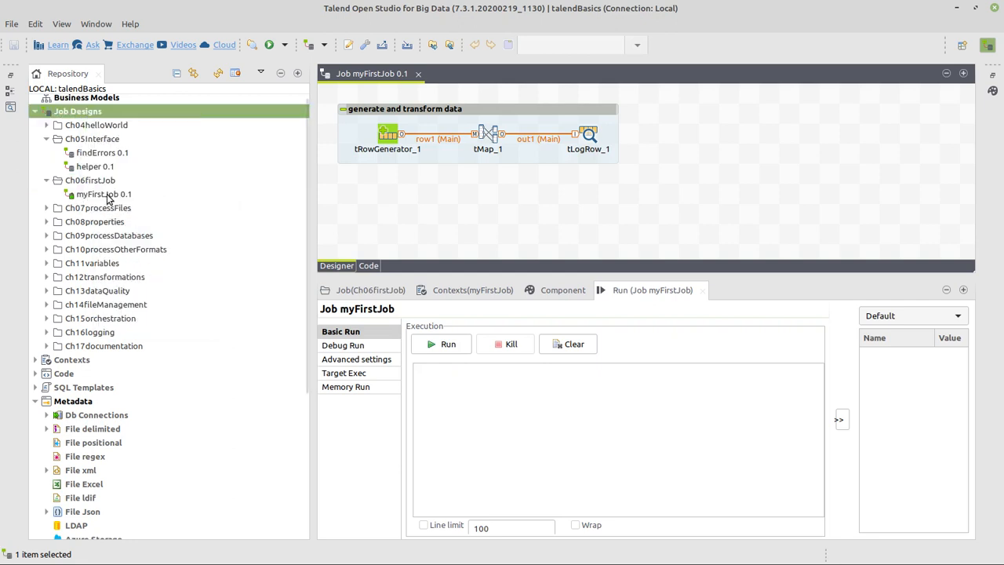
pyautogui.click(103, 194)
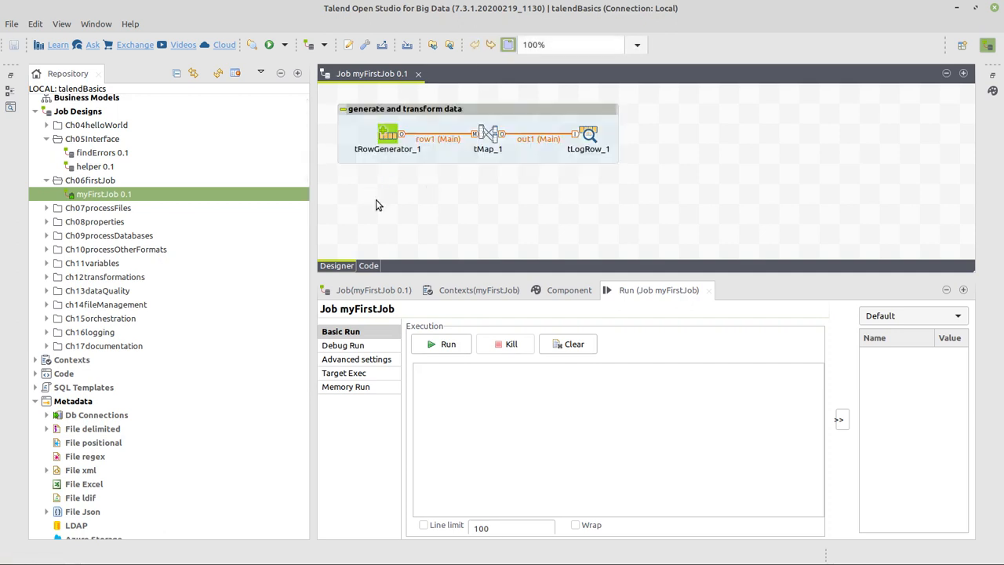
# Deactivate the existing tRowGenerator_1 → tMap_1 → tLogRow_1 subjob.
pyautogui.rightClick(386, 133)
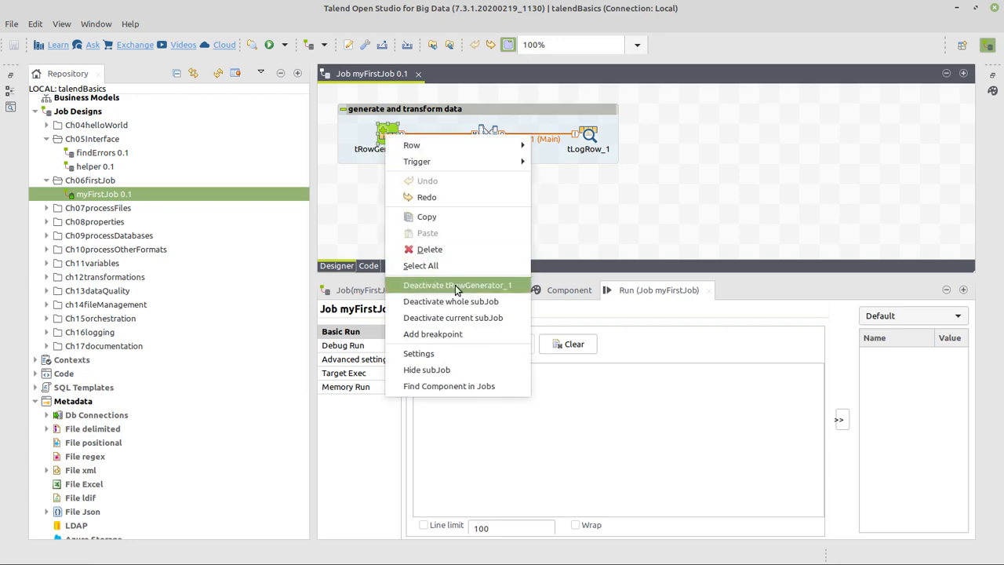
pyautogui.click(457, 285)
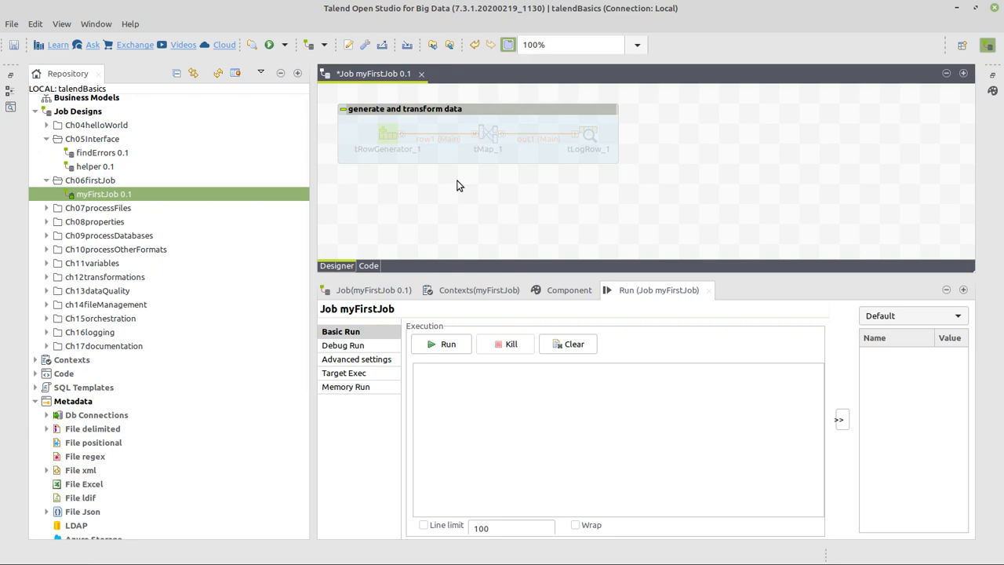
pyautogui.moveTo(384, 220)
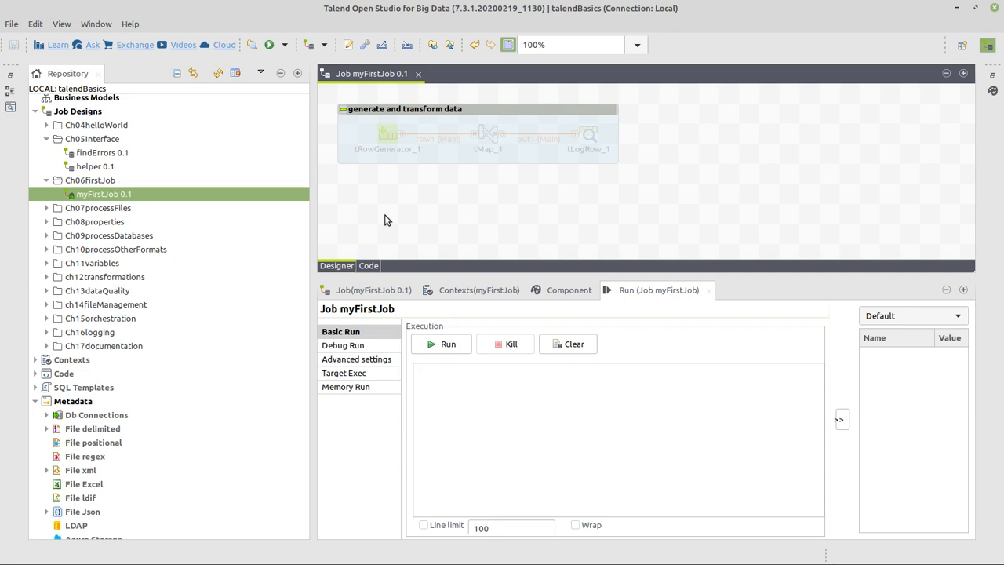
# Add tRowGenerator_2, tMap_2 and tLogRow_2 to the canvas below the deactivated subjob.
pyautogui.write('rowg')
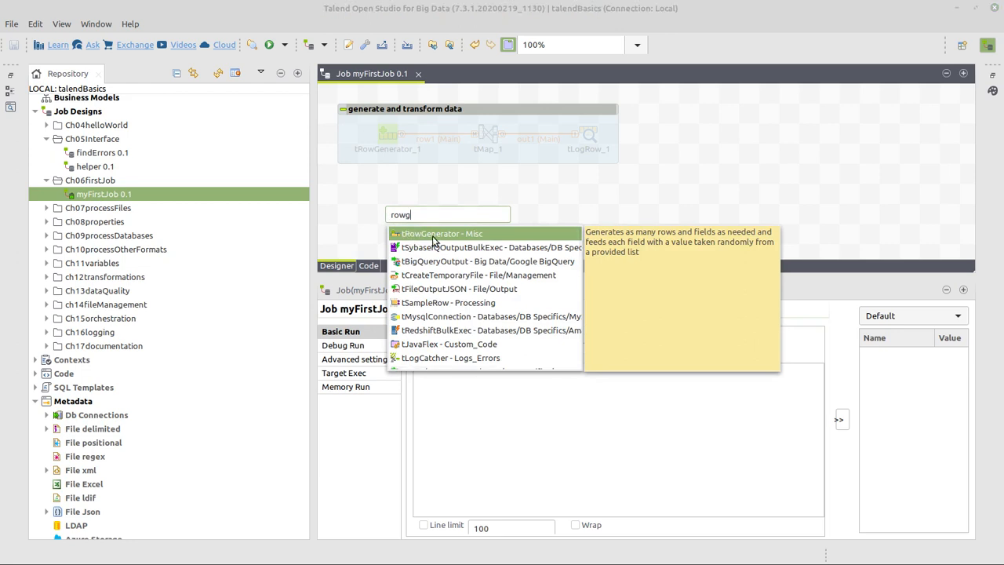
pyautogui.click(442, 232)
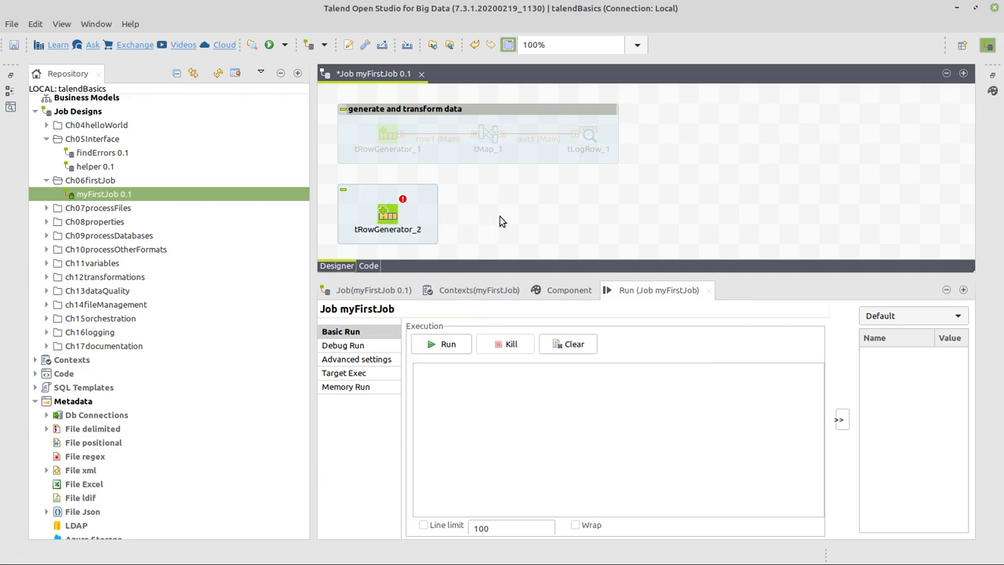
pyautogui.write('map')
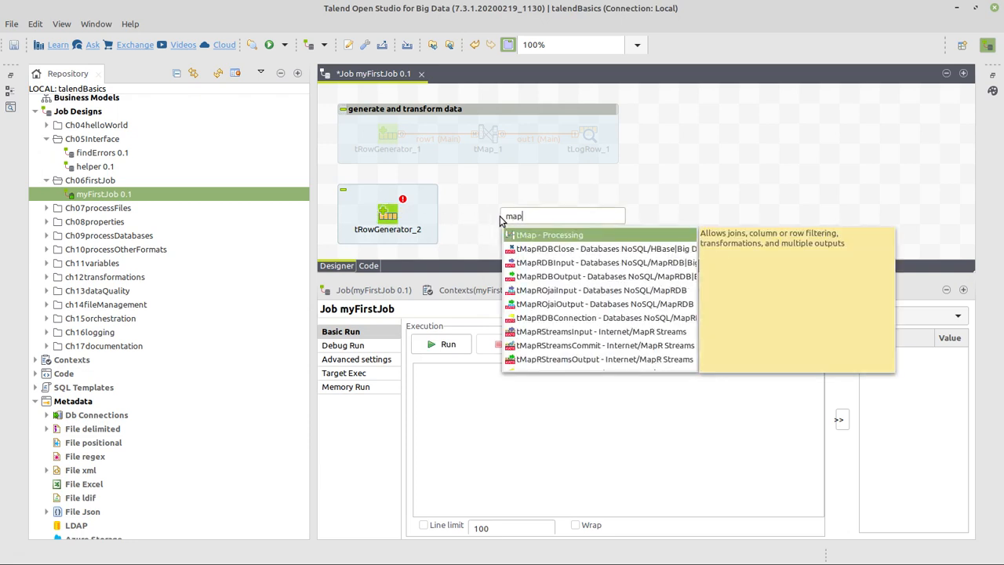
pyautogui.click(549, 235)
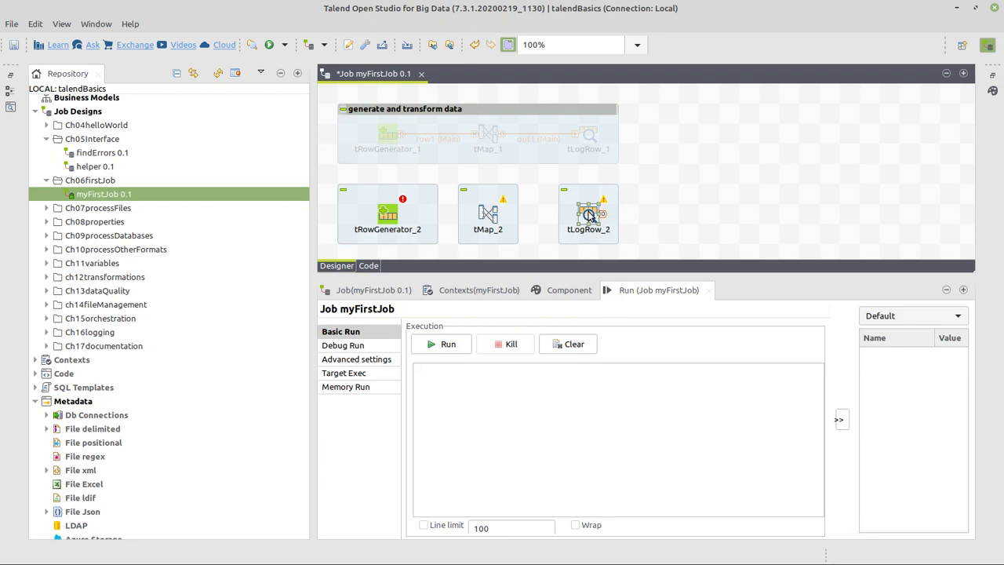
pyautogui.click(387, 213)
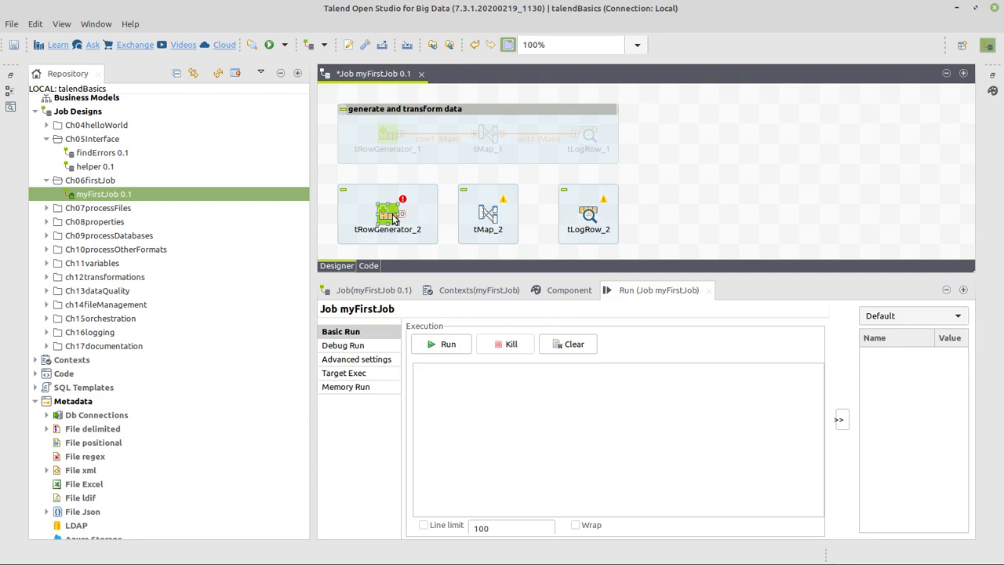
pyautogui.moveTo(405, 222)
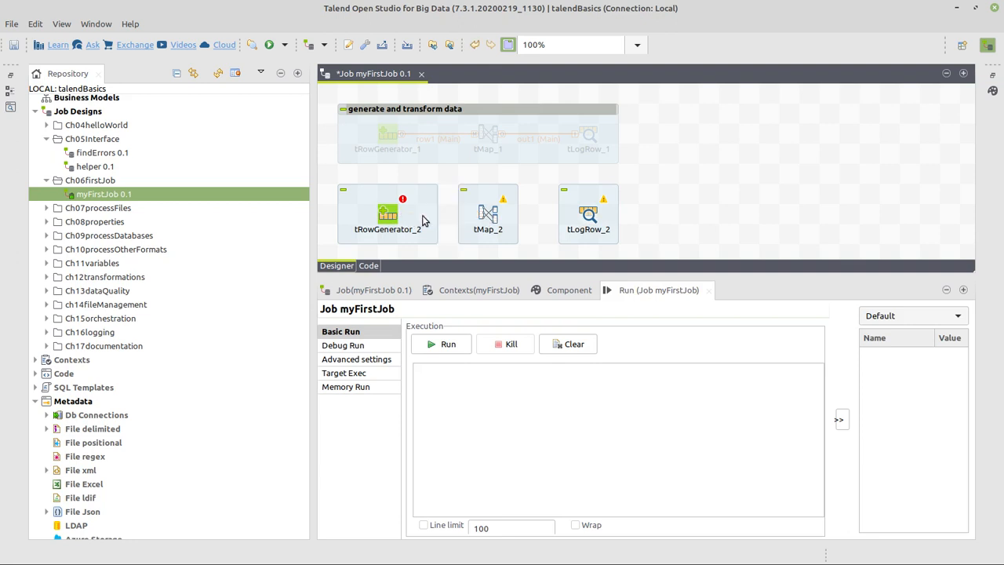
# Connect tRowGenerator_2 into tMap_2 and tMap_2 into tLogRow_2 with Main links.
pyautogui.click(388, 213)
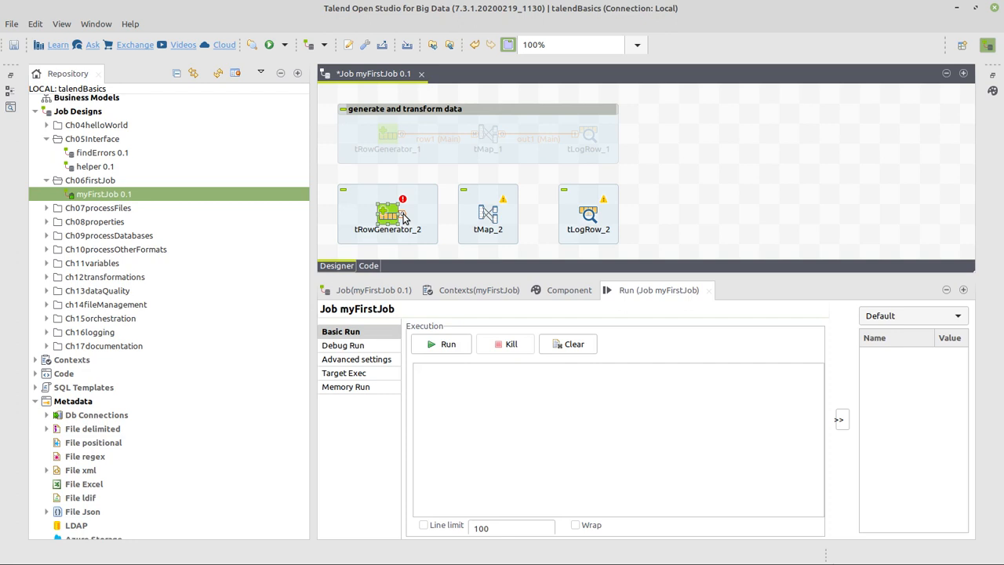
pyautogui.moveTo(402, 213); pyautogui.dragTo(488, 214)
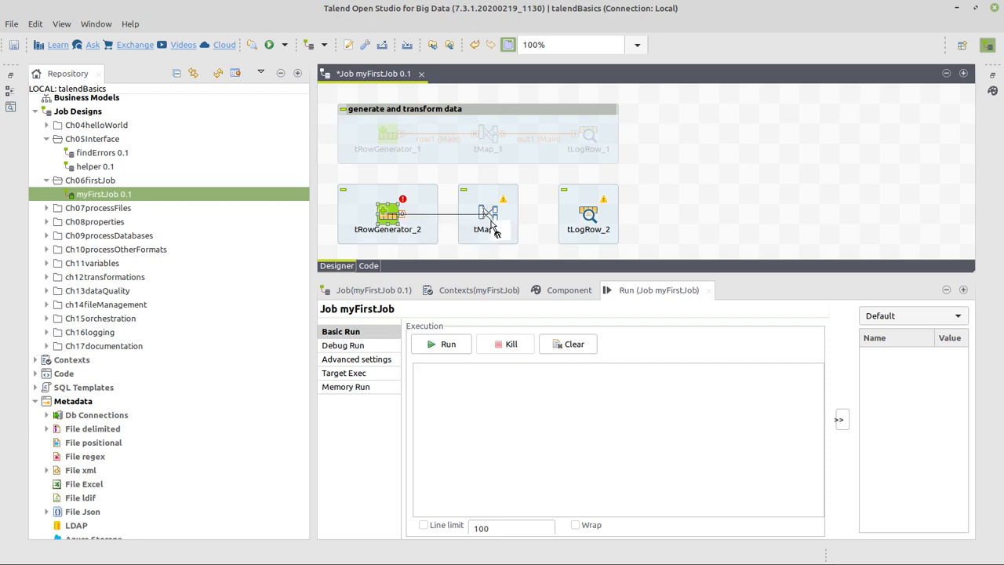
pyautogui.moveTo(387, 213); pyautogui.dragTo(486, 213)
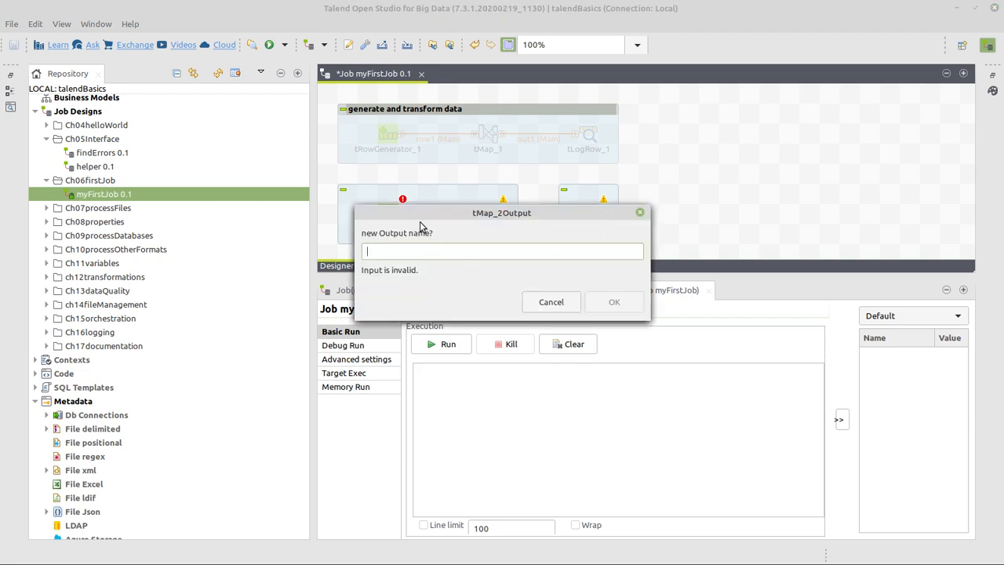
pyautogui.moveTo(442, 260)
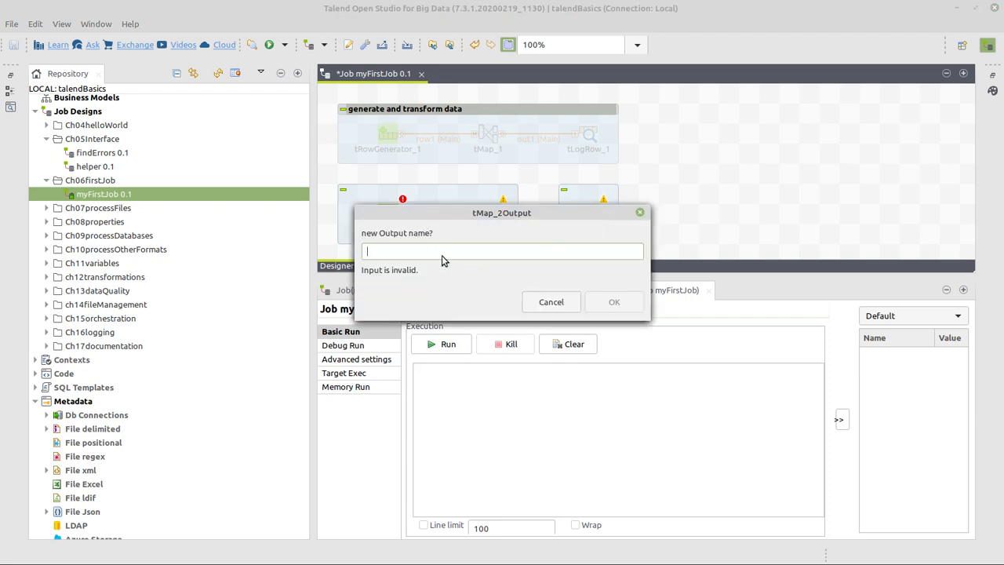
# Name the tMap output transformedData and rename the first link input.
pyautogui.write('transformed')
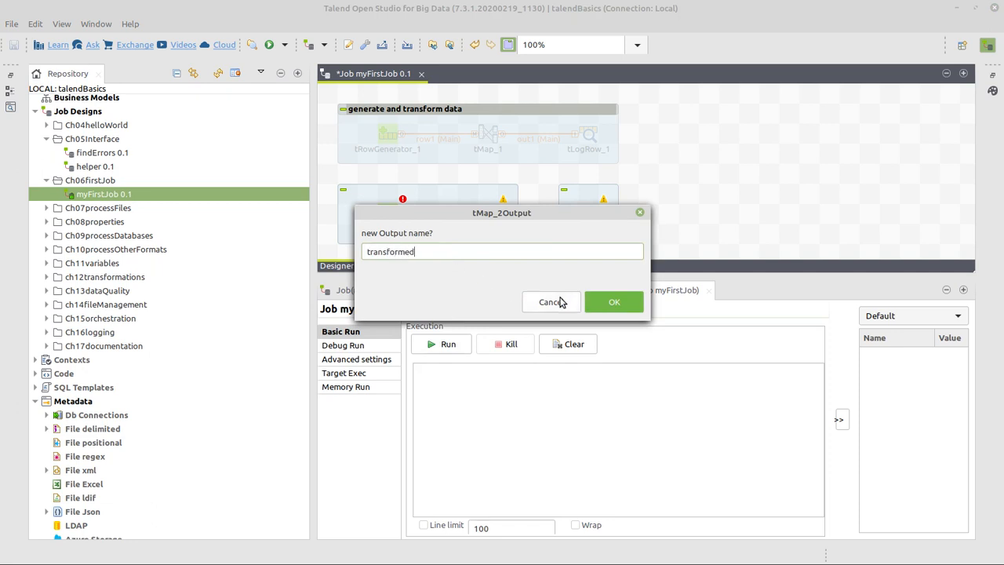
pyautogui.write('Data')
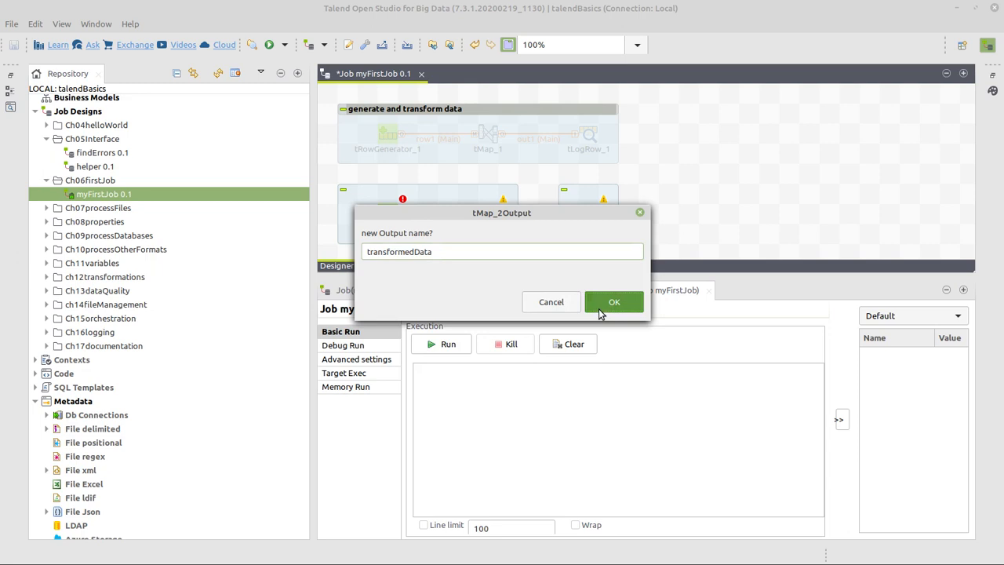
pyautogui.click(615, 301)
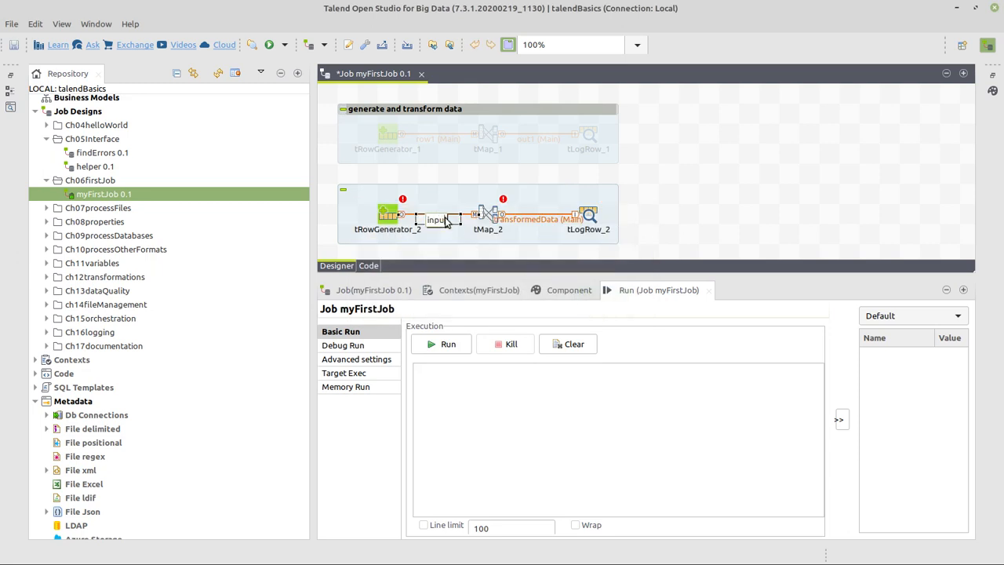
pyautogui.click(436, 220)
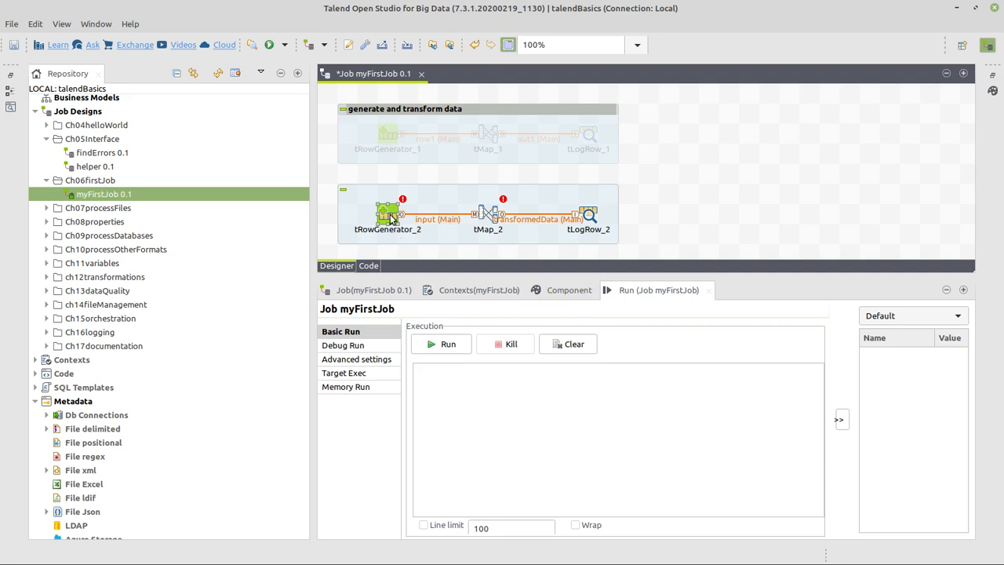
# Give tRowGenerator_2 a schema with an Integer id column and a String name column.
pyautogui.doubleClick(388, 213)
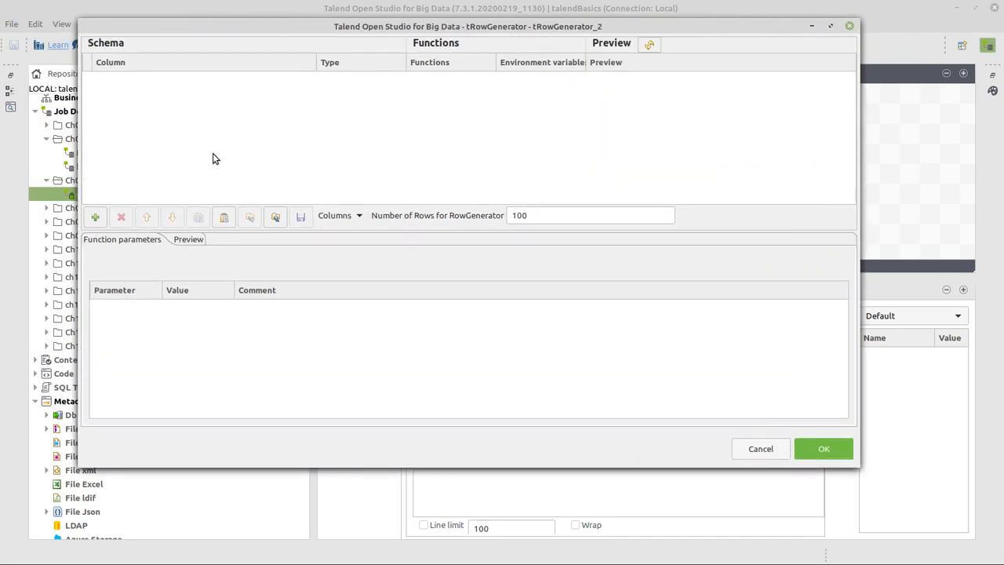
pyautogui.moveTo(123, 100)
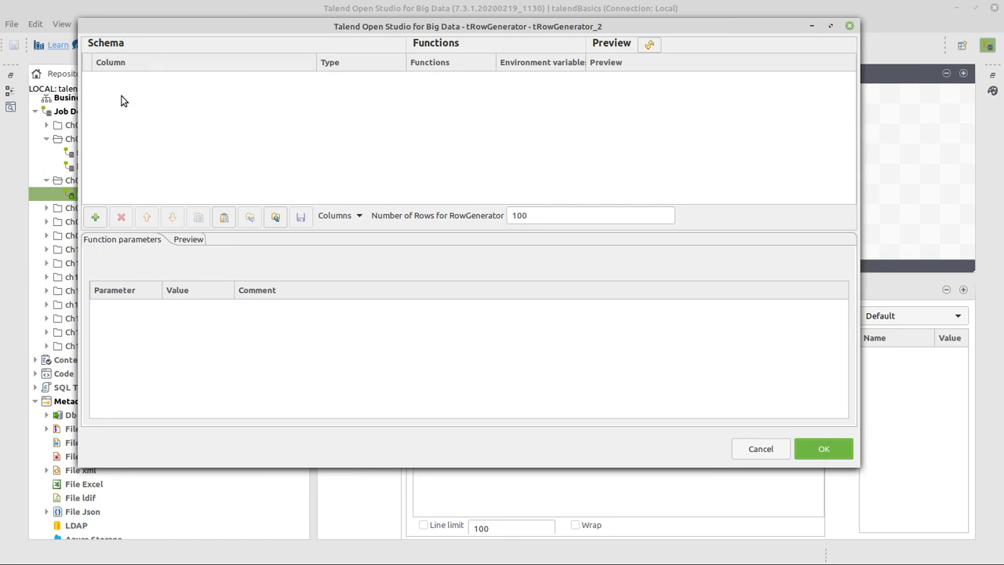
pyautogui.moveTo(111, 107)
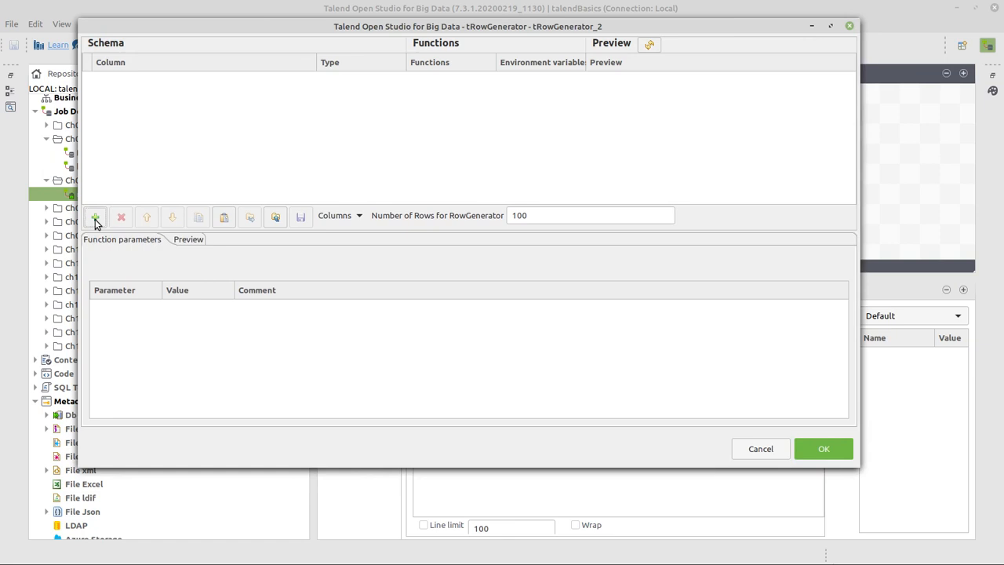
pyautogui.click(94, 216)
pyautogui.write('id')
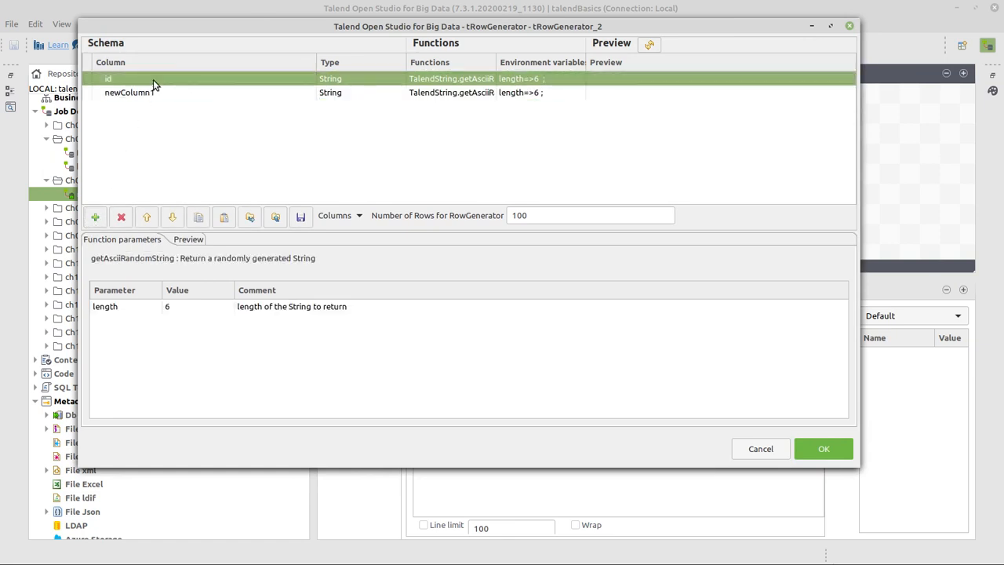
pyautogui.write('name')
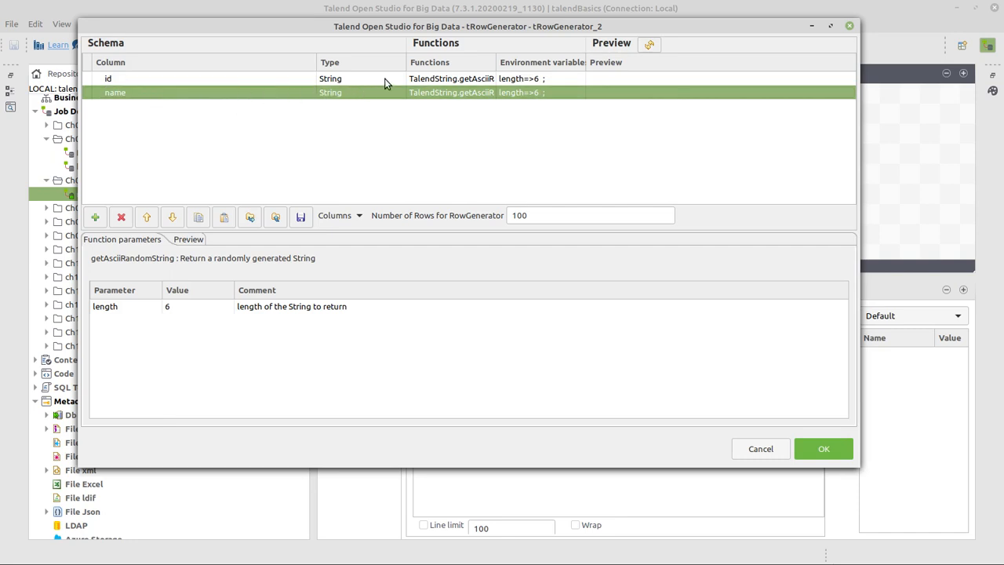
pyautogui.click(393, 78)
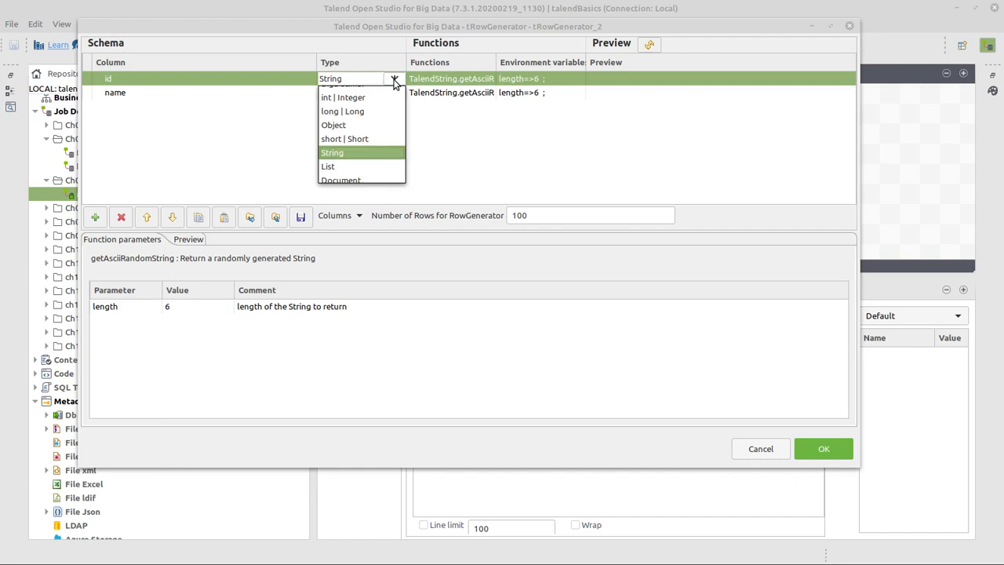
pyautogui.click(342, 97)
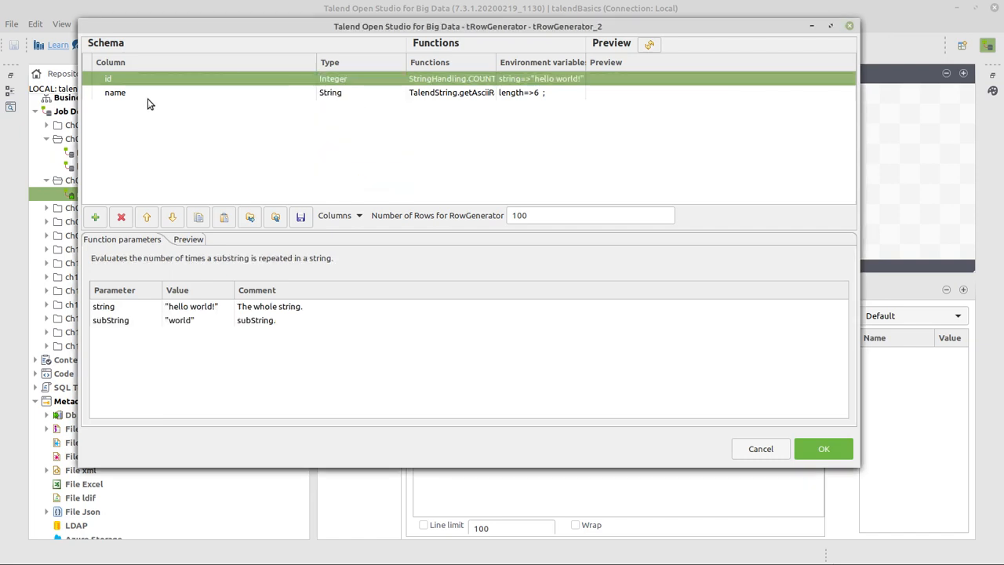
pyautogui.click(116, 91)
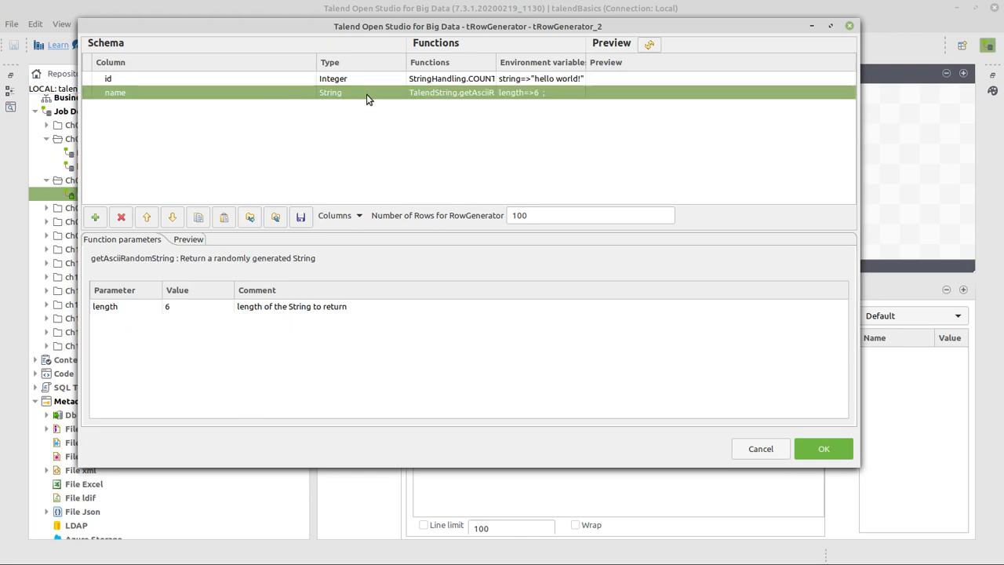
pyautogui.moveTo(502, 71)
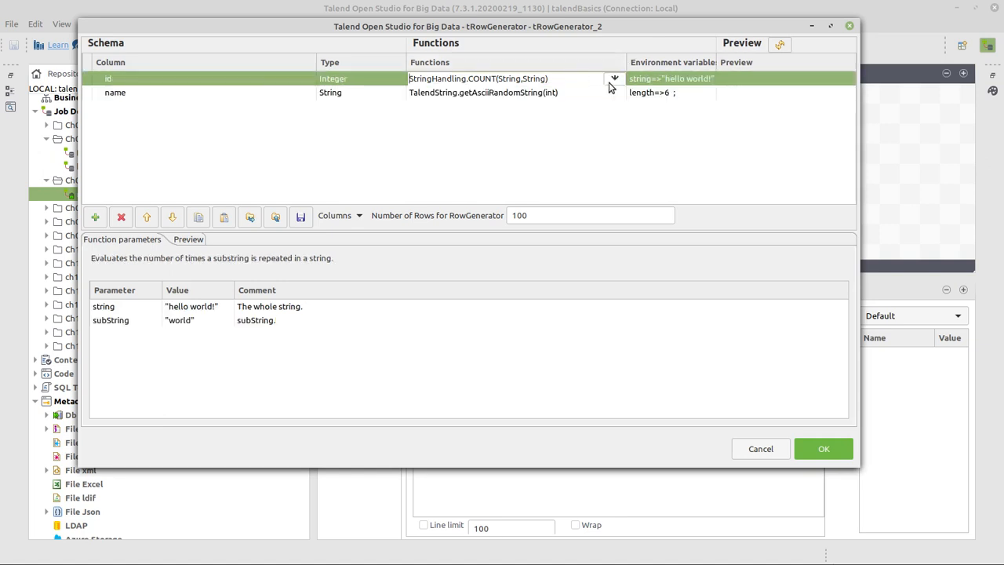
# Set id to Numeric.sequence and name to TalendDataGenerator.getFirstName().
pyautogui.click(615, 78)
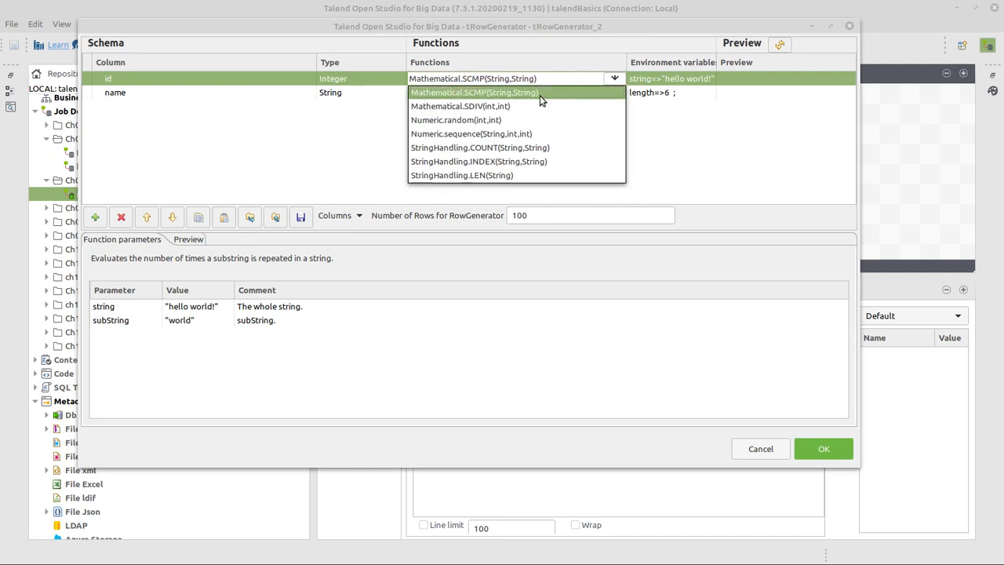
pyautogui.click(471, 133)
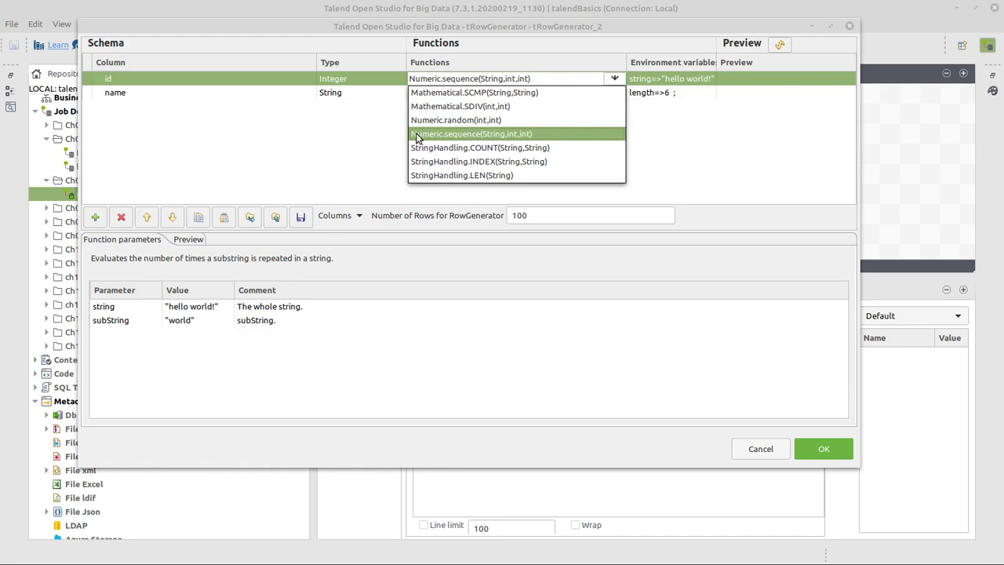
pyautogui.moveTo(483, 144)
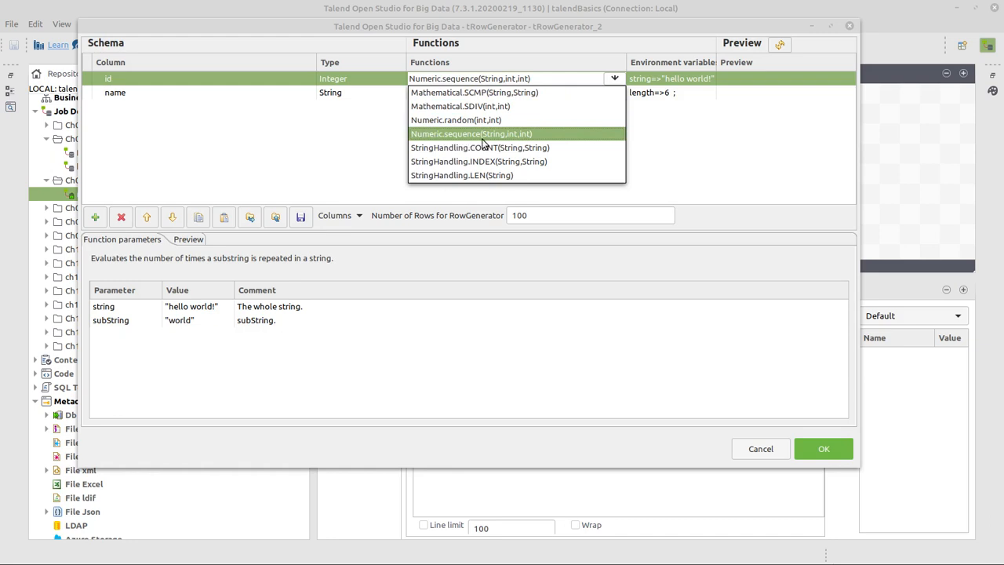
pyautogui.moveTo(530, 144)
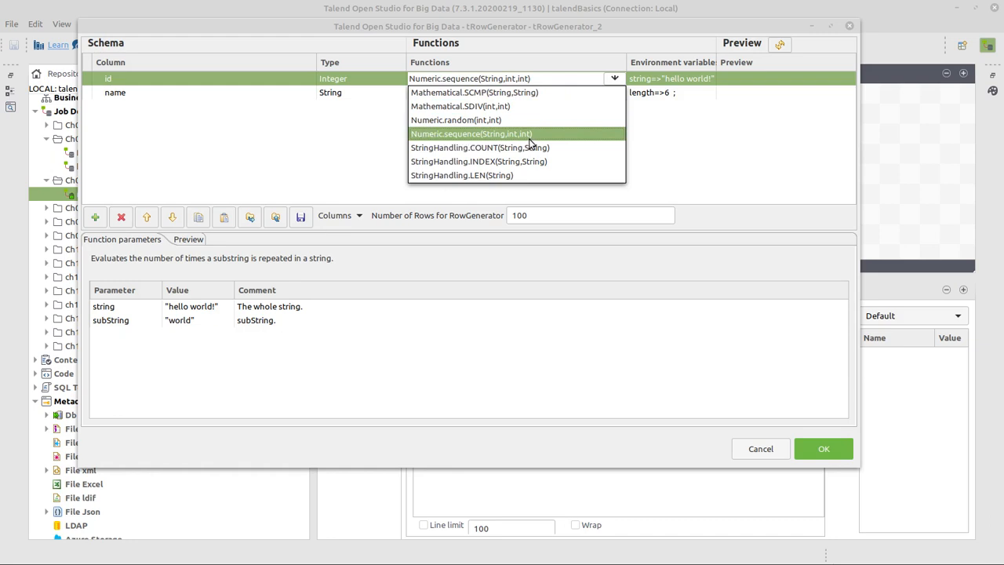
pyautogui.click(471, 133)
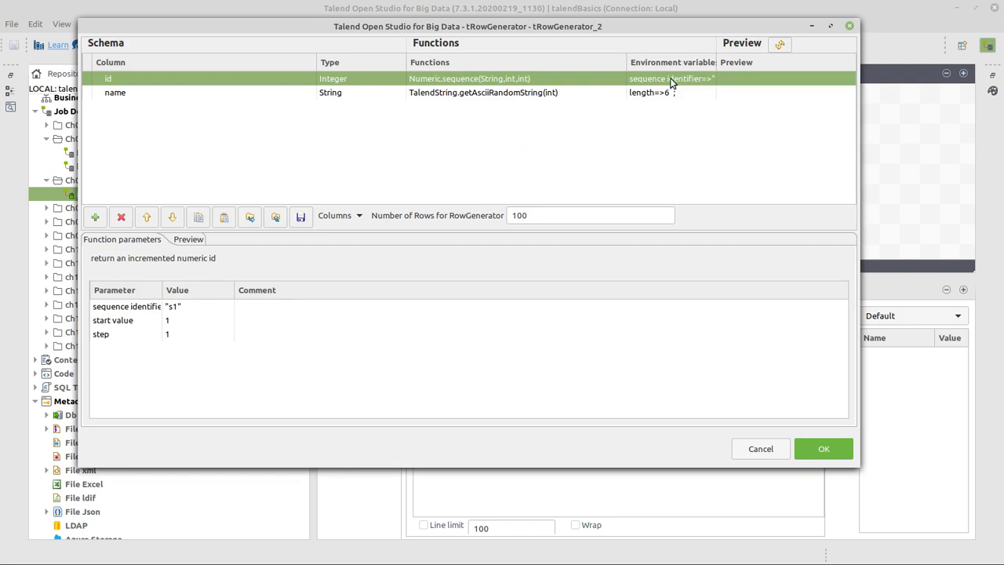
pyautogui.moveTo(163, 292)
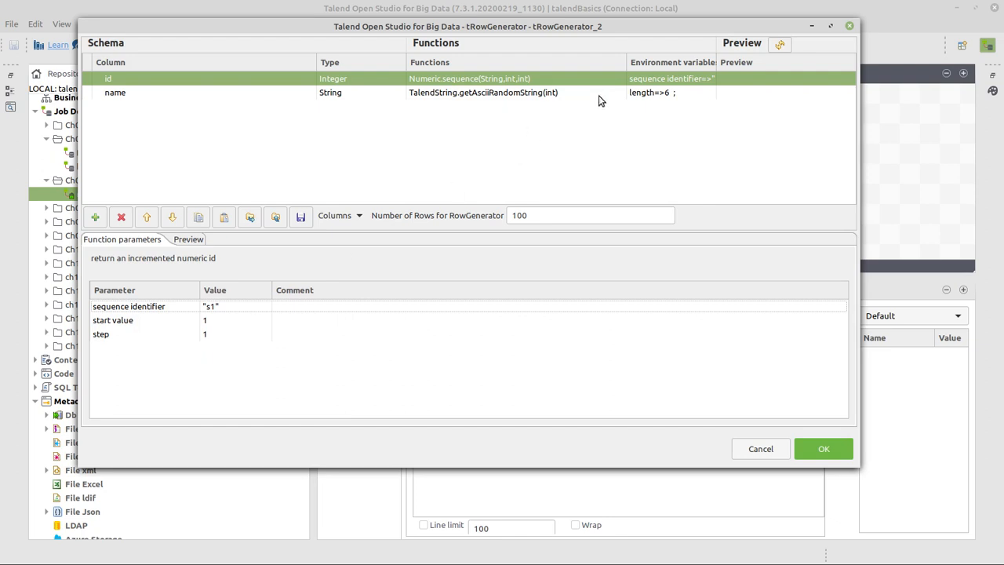
pyautogui.click(114, 91)
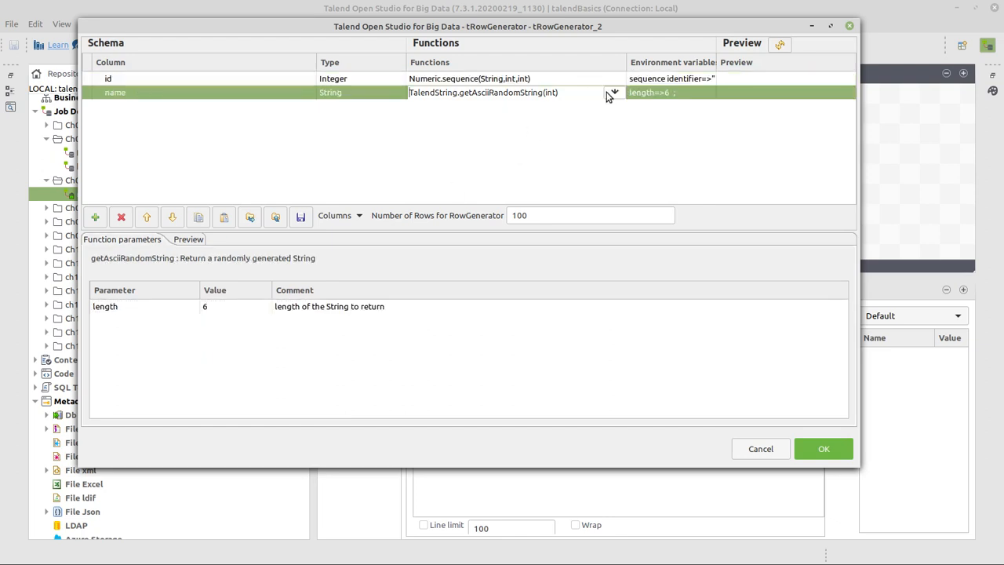
pyautogui.click(615, 91)
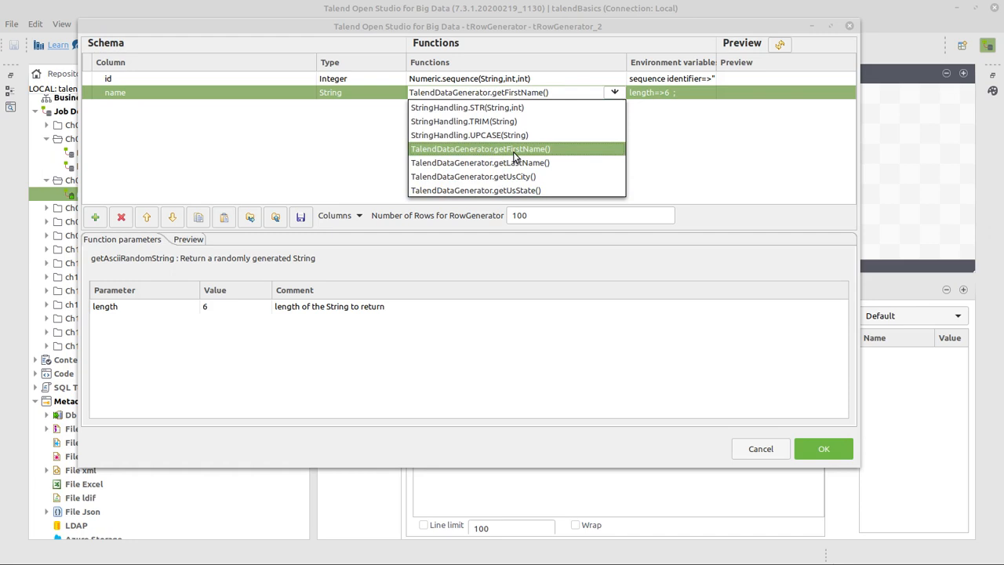
pyautogui.click(479, 147)
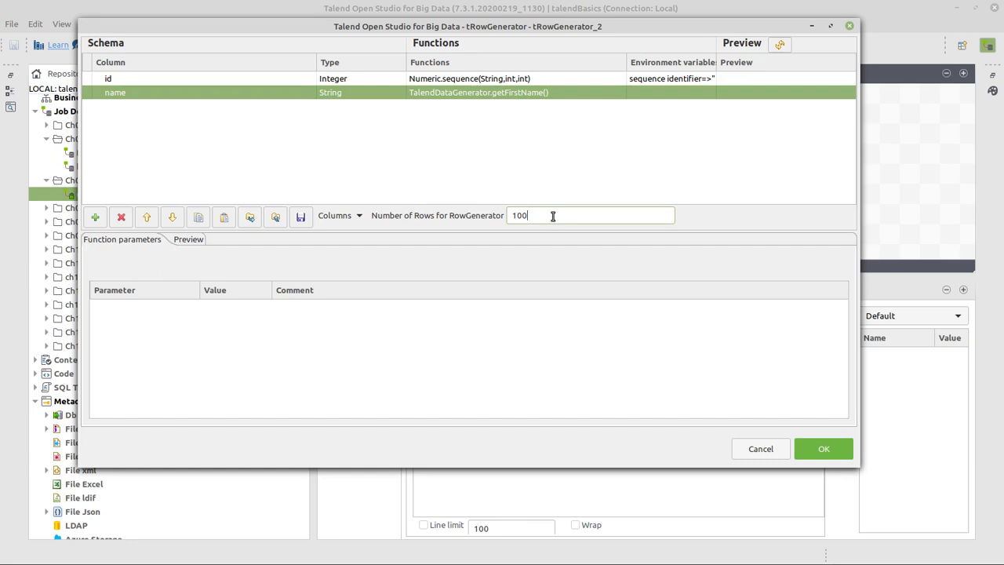
# Set 5 rows to generate, check the preview, and apply the generator settings.
pyautogui.press('ctrl+a')
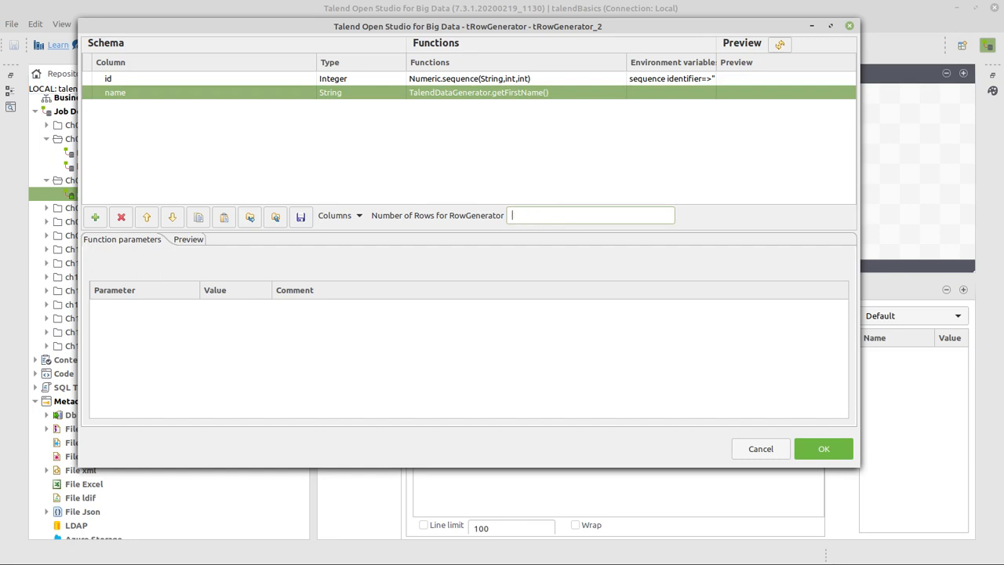
pyautogui.write('5')
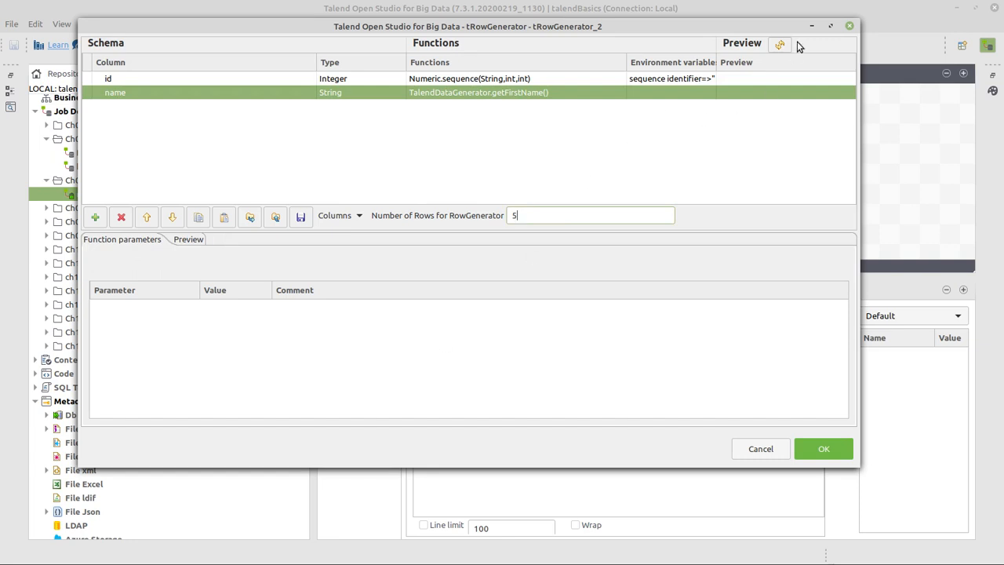
pyautogui.click(778, 44)
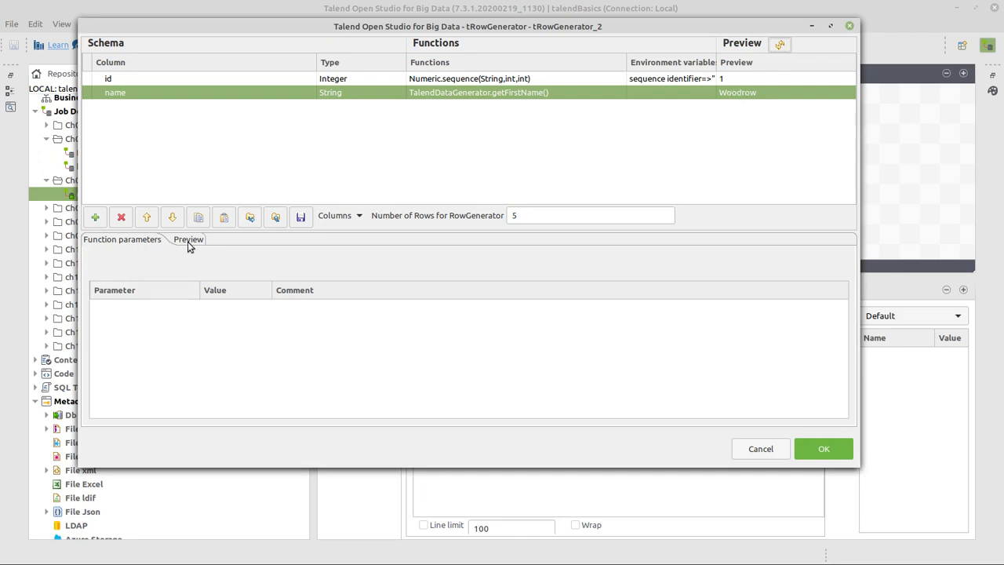
pyautogui.click(189, 239)
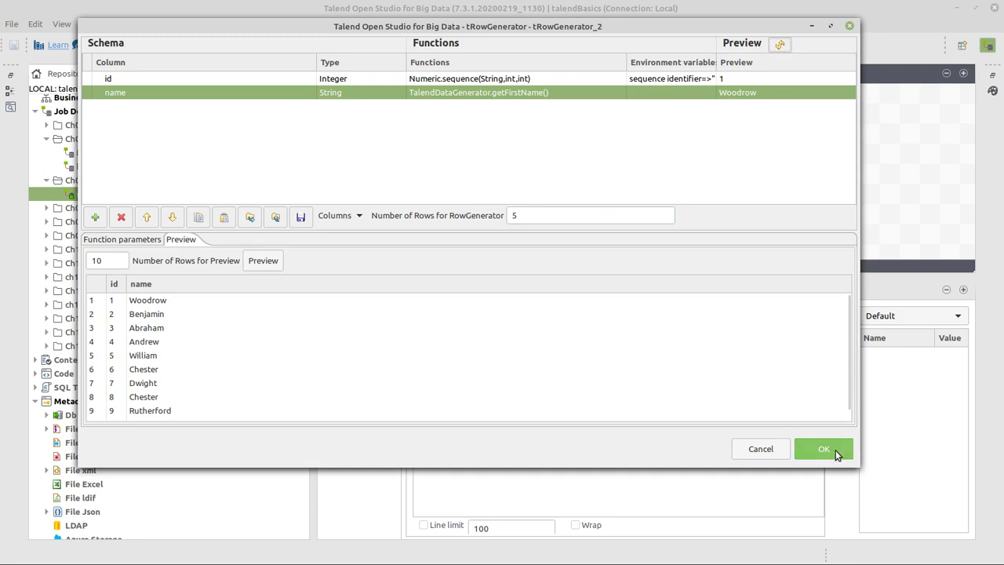
pyautogui.click(823, 448)
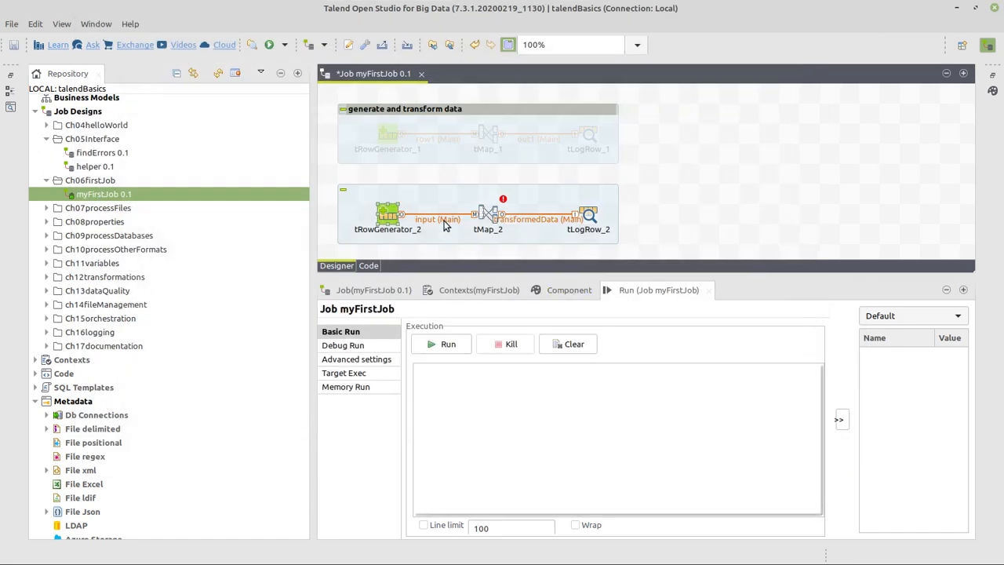
# In tMap_2, map input.id and input.name into the transformedData output.
pyautogui.click(386, 214)
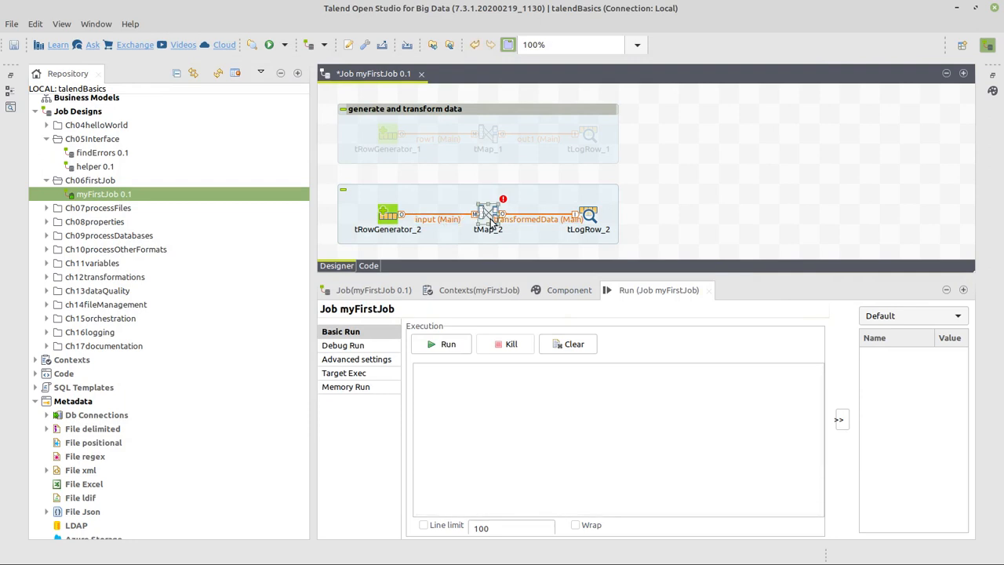
pyautogui.moveTo(486, 223)
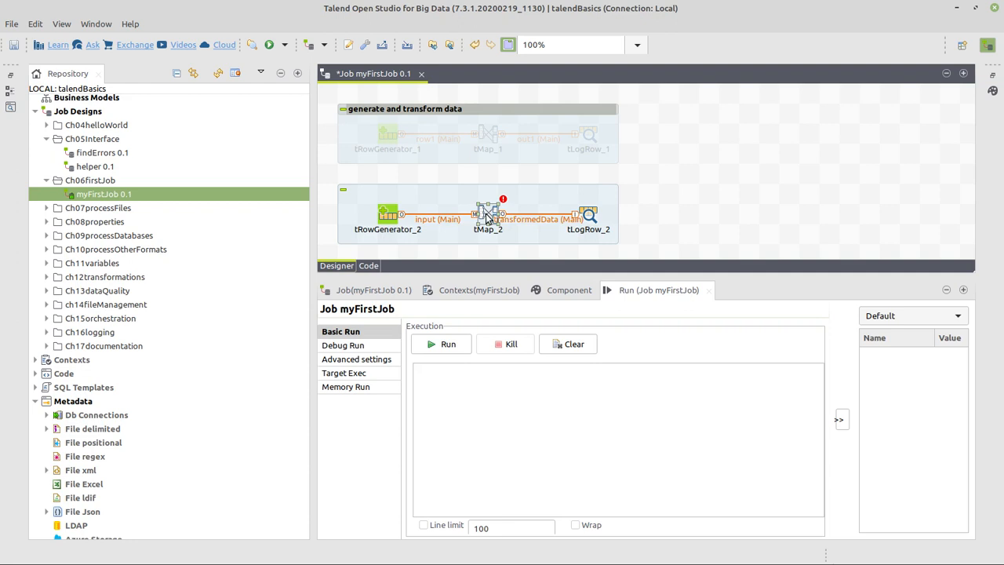
pyautogui.doubleClick(486, 216)
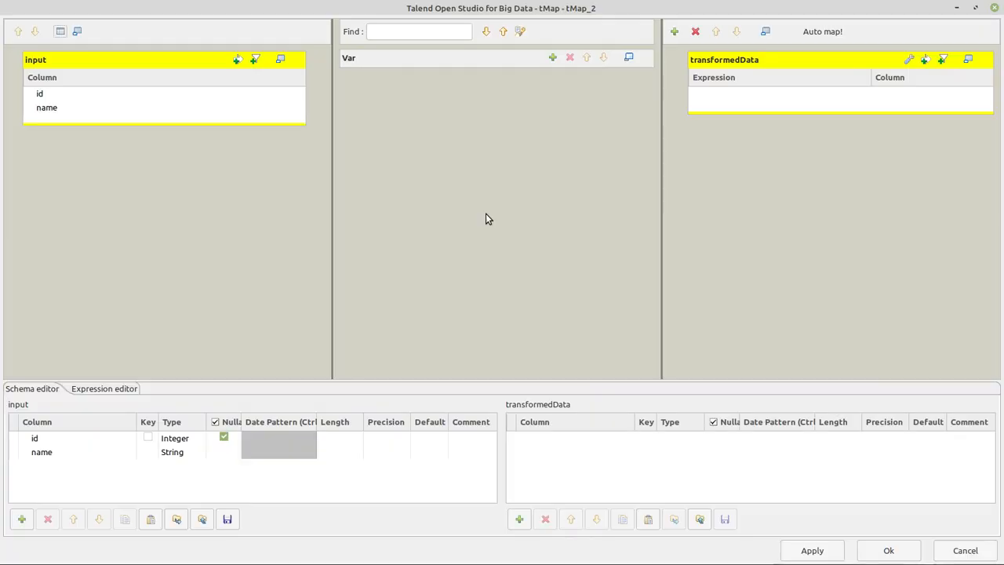
pyautogui.click(222, 451)
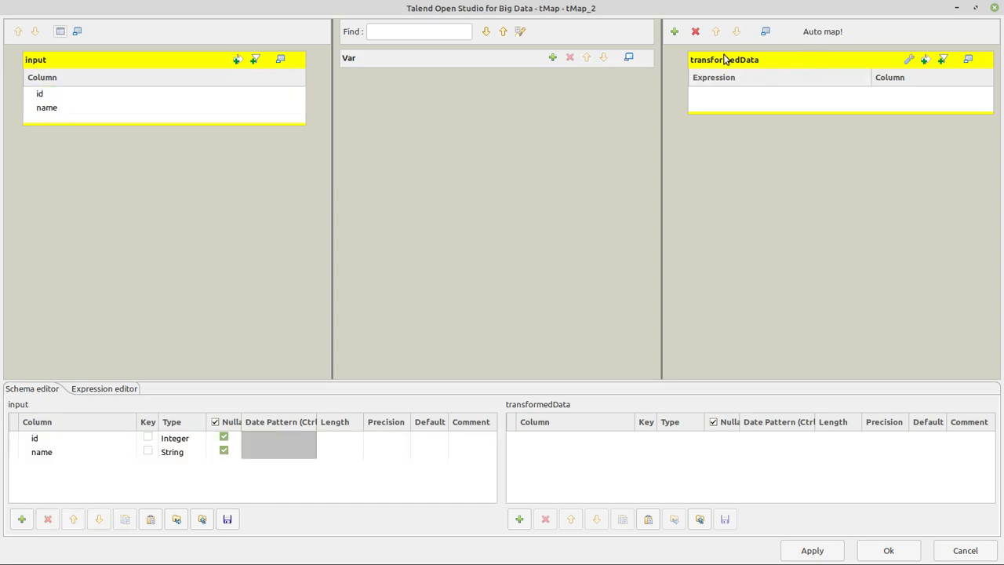
pyautogui.moveTo(881, 91)
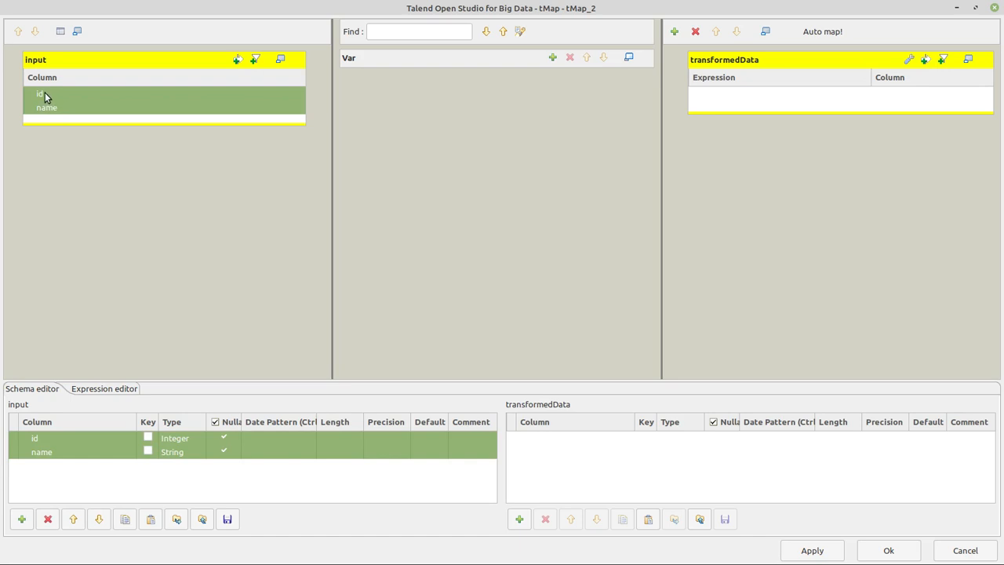
pyautogui.click(39, 93)
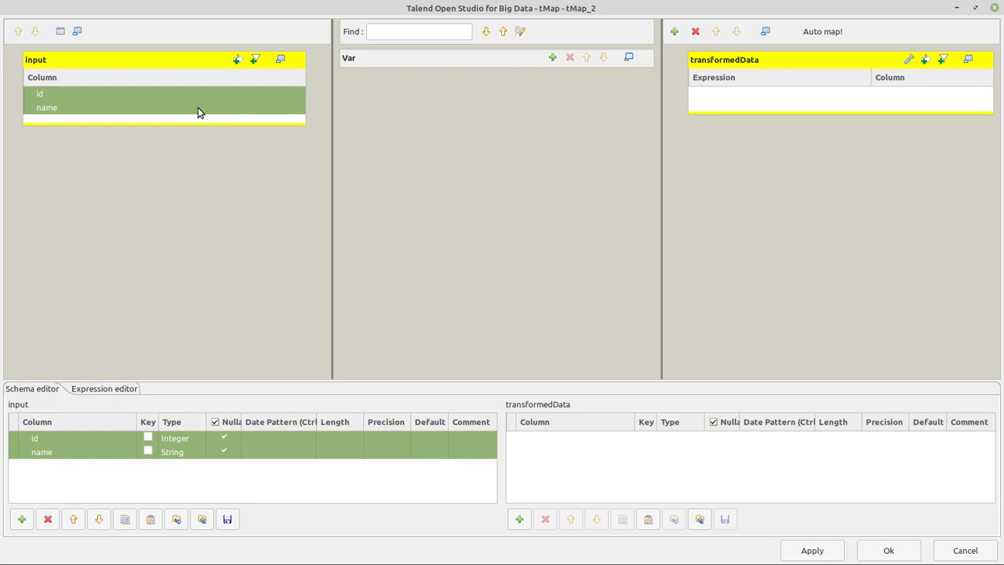
pyautogui.moveTo(47, 100); pyautogui.dragTo(782, 110)
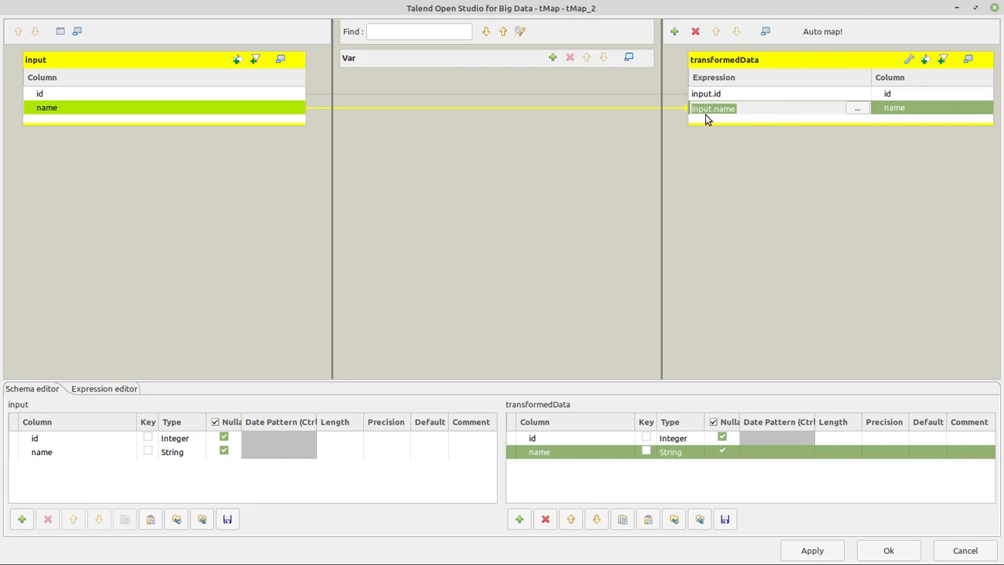
pyautogui.moveTo(771, 124)
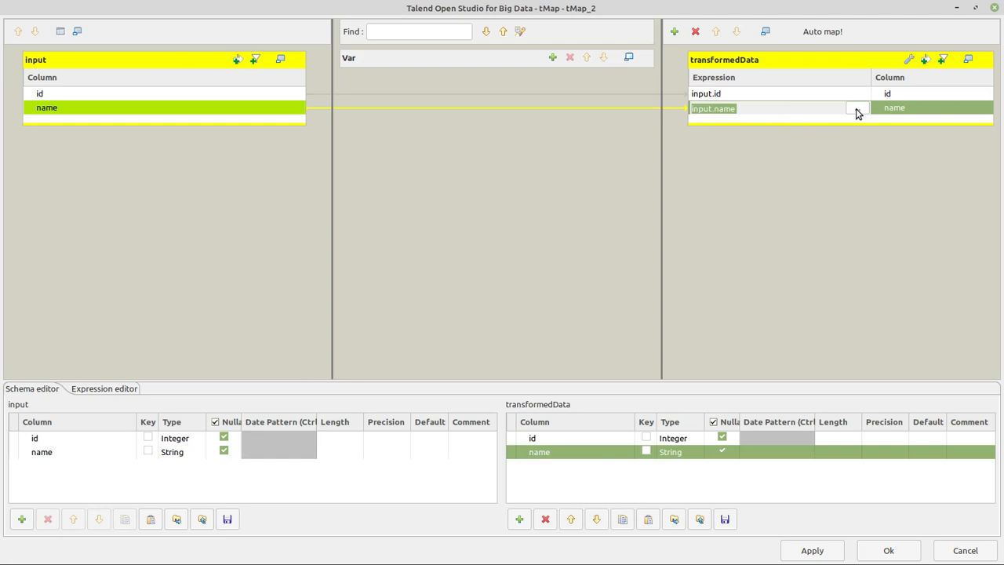
# In Expression Builder for transformedData name, choose StringHandling > UPCASE.
pyautogui.click(856, 108)
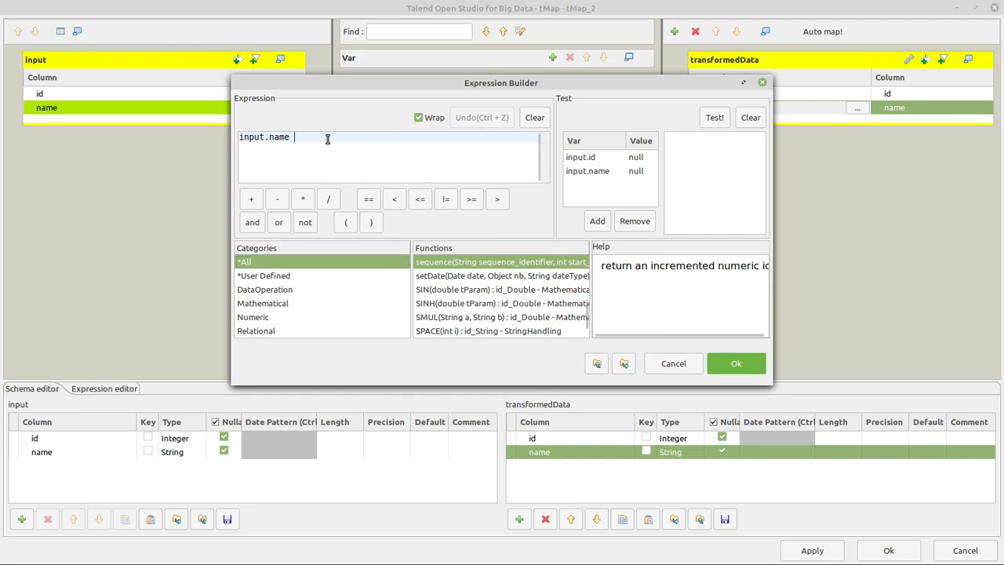
pyautogui.write('.')
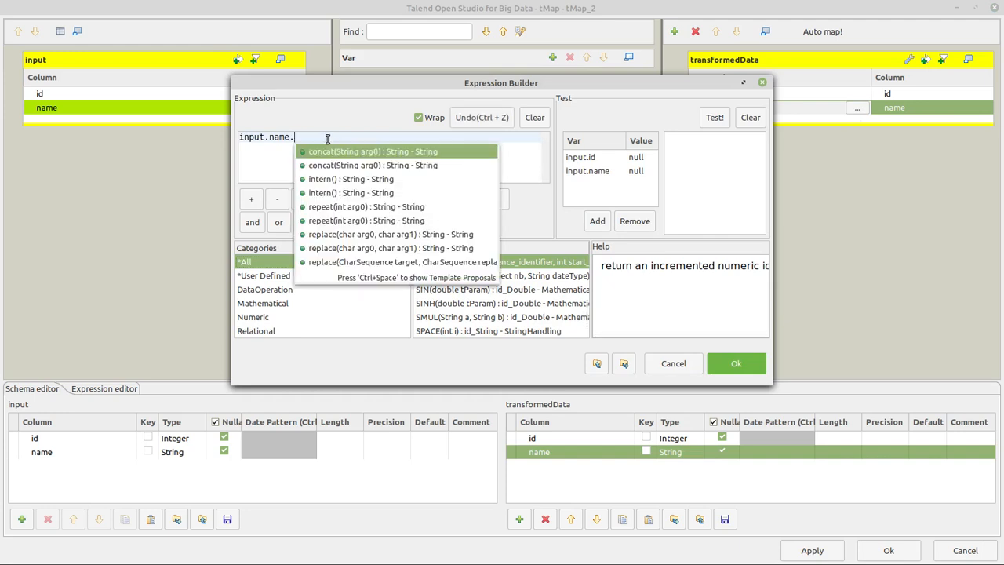
pyautogui.write('to')
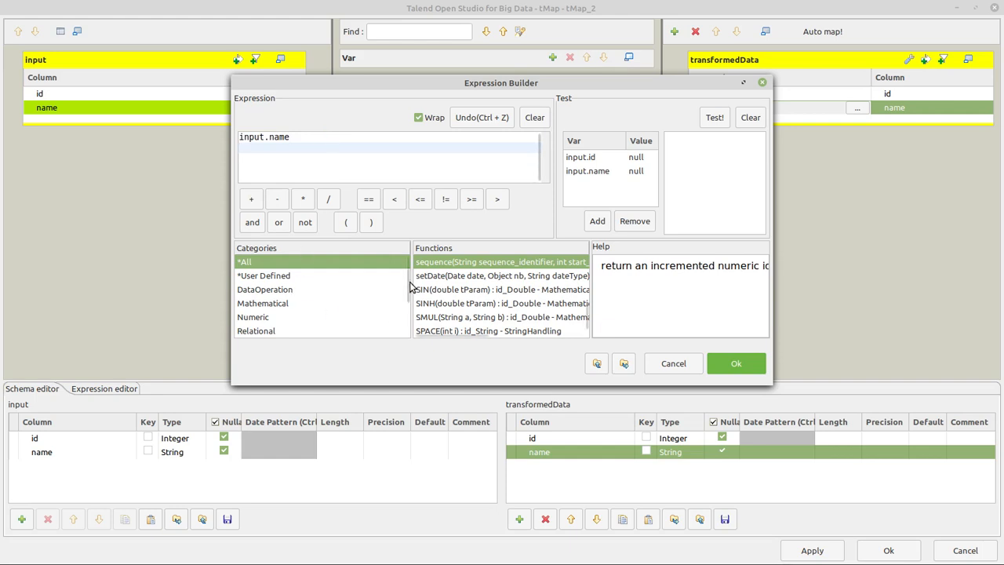
pyautogui.scroll(-3)
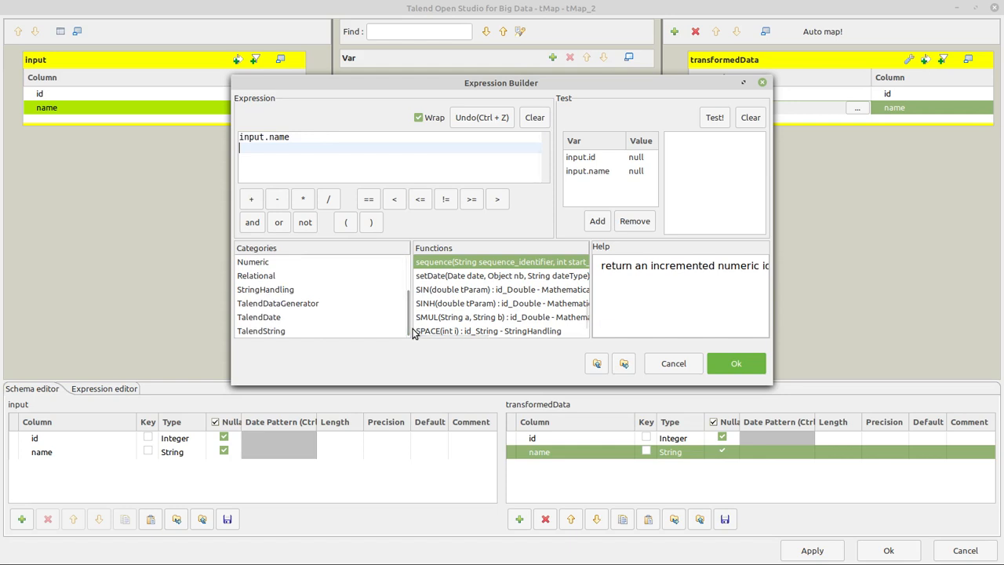
pyautogui.click(265, 289)
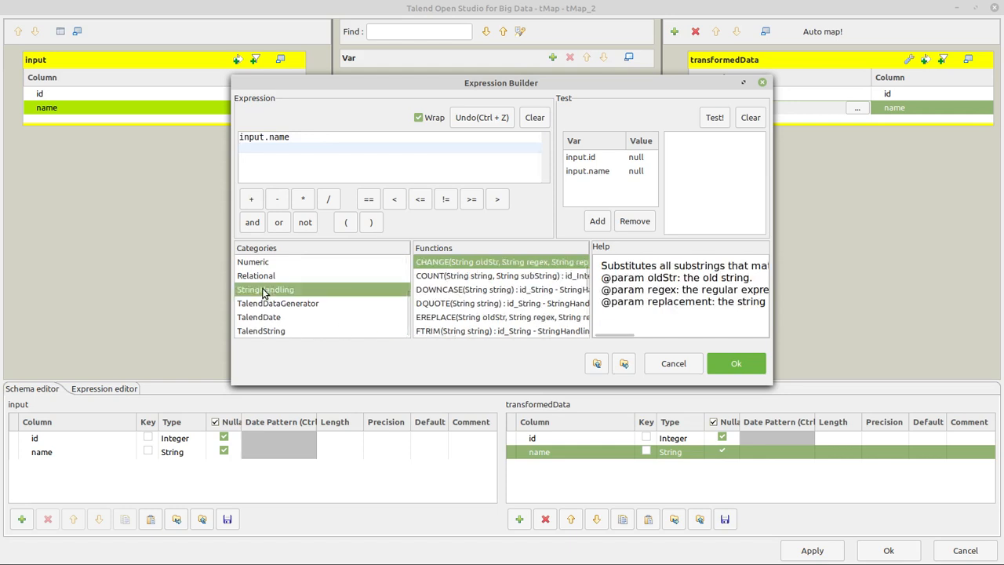
pyautogui.scroll(-3)
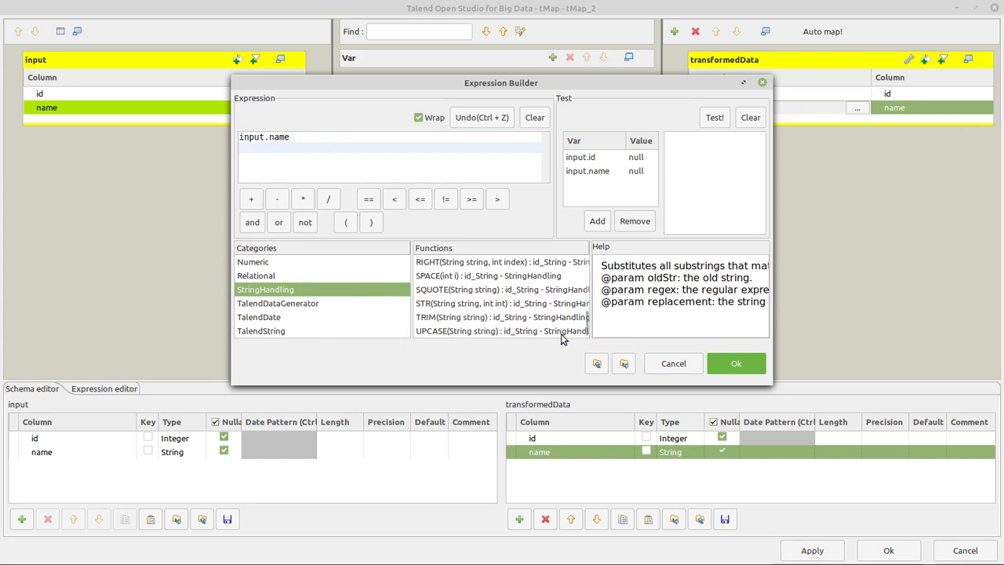
pyautogui.click(502, 329)
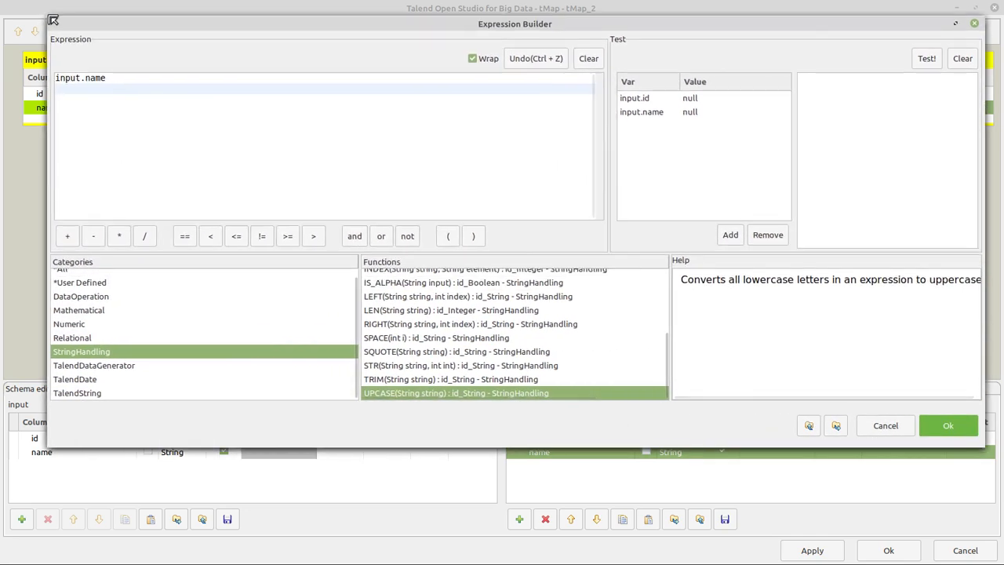
pyautogui.moveTo(376, 392)
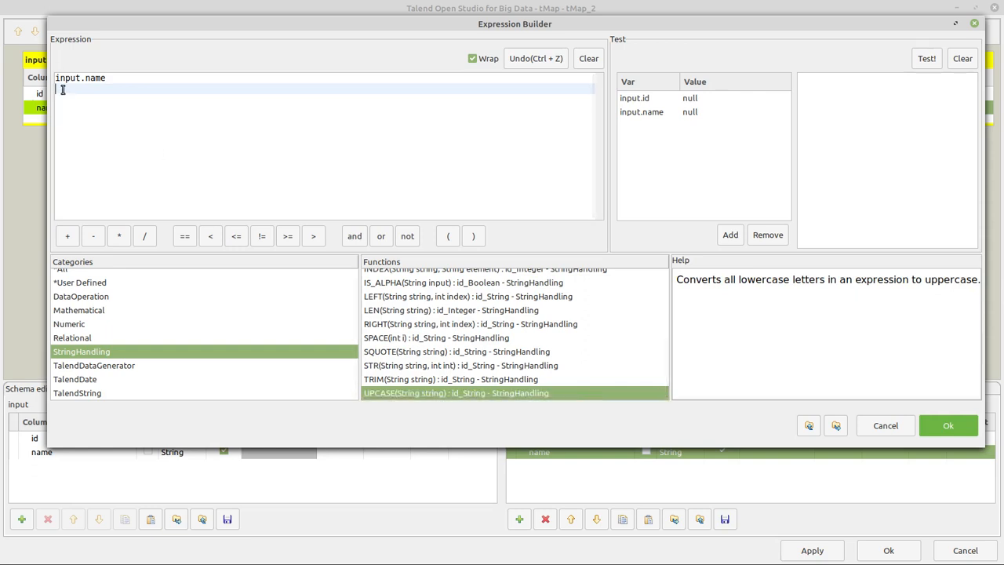
# Write StringHandling.UPCASE(input.name), test it with Samuel giving SAMUEL, and accept it.
pyautogui.write('StringHandling.UPCASE("Hello")')
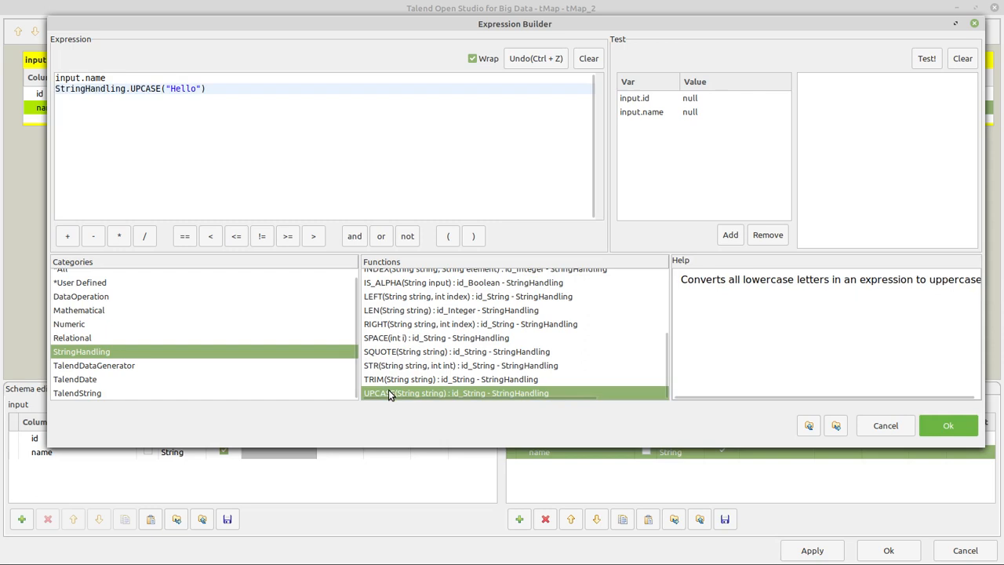
pyautogui.click(207, 88)
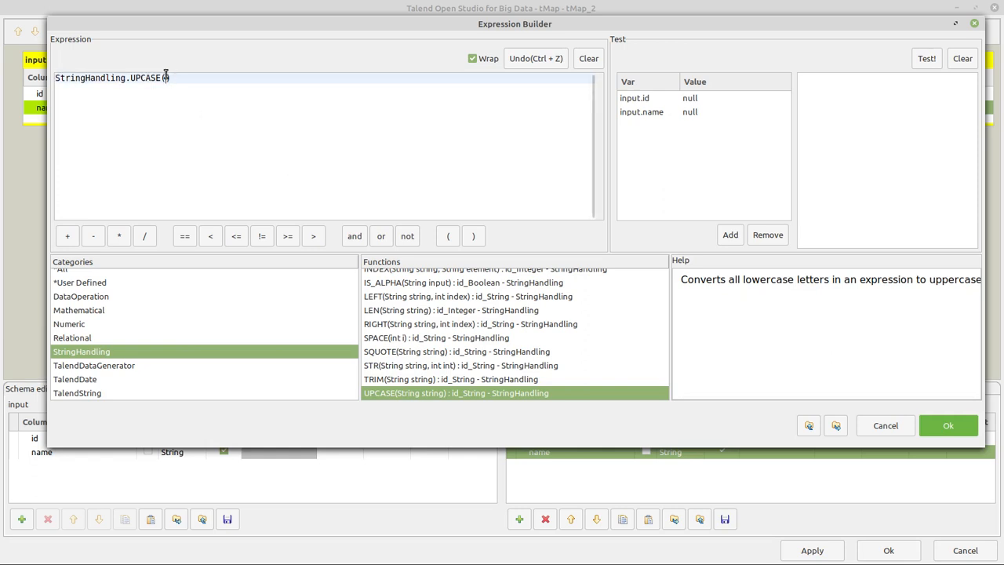
pyautogui.write('input.name)')
pyautogui.click(735, 111)
pyautogui.write('S')
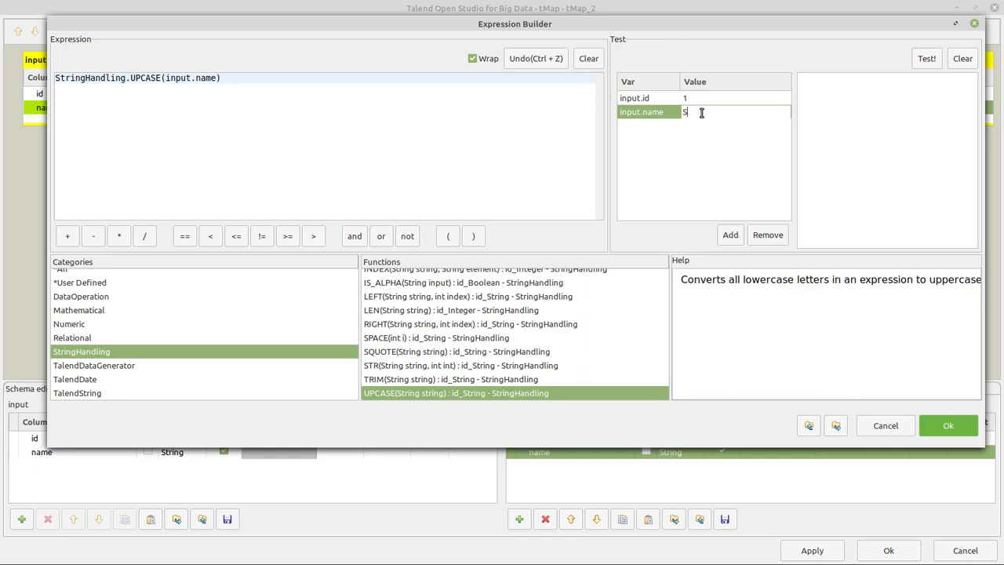
pyautogui.write('amuel')
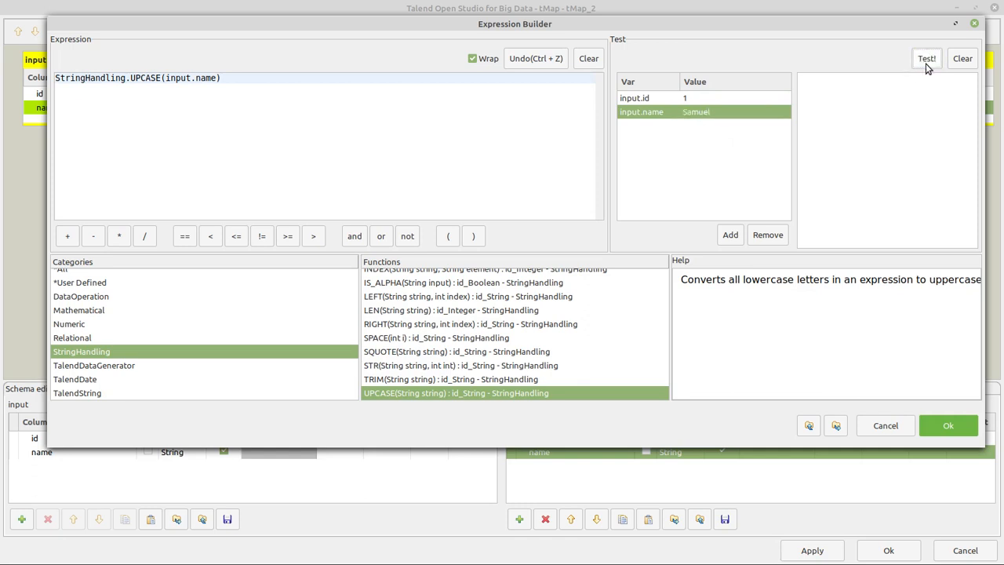
pyautogui.click(925, 58)
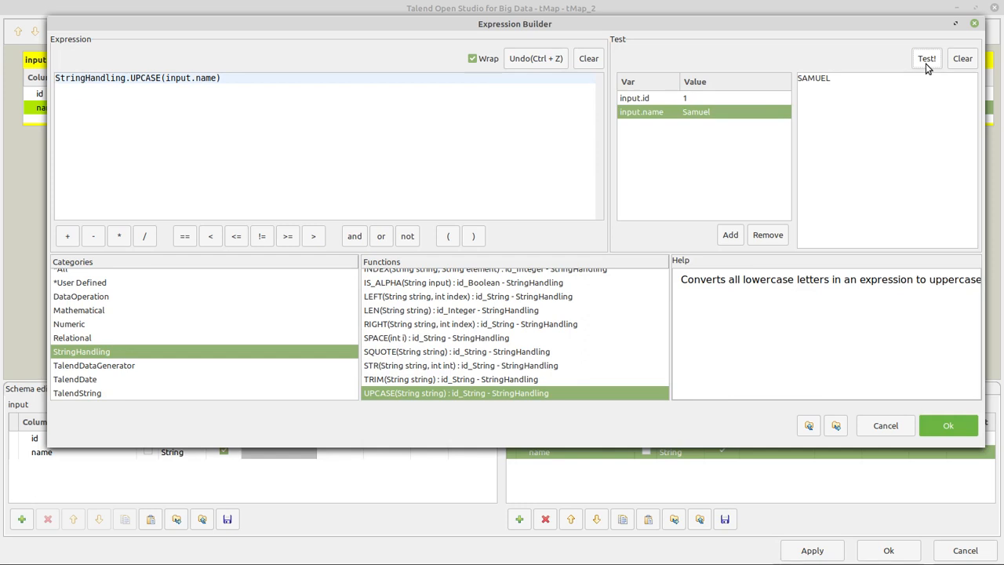
pyautogui.moveTo(709, 116)
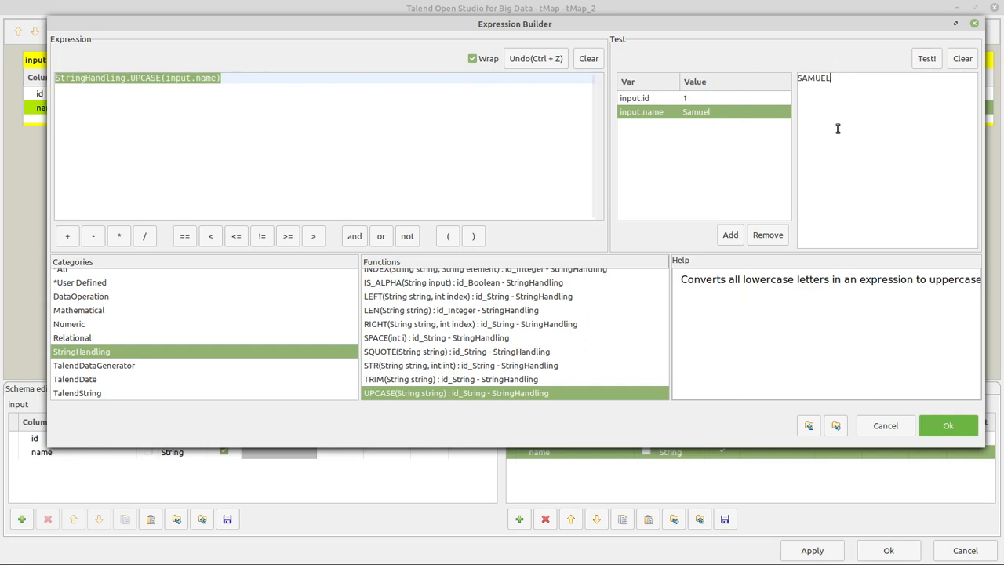
pyautogui.click(948, 425)
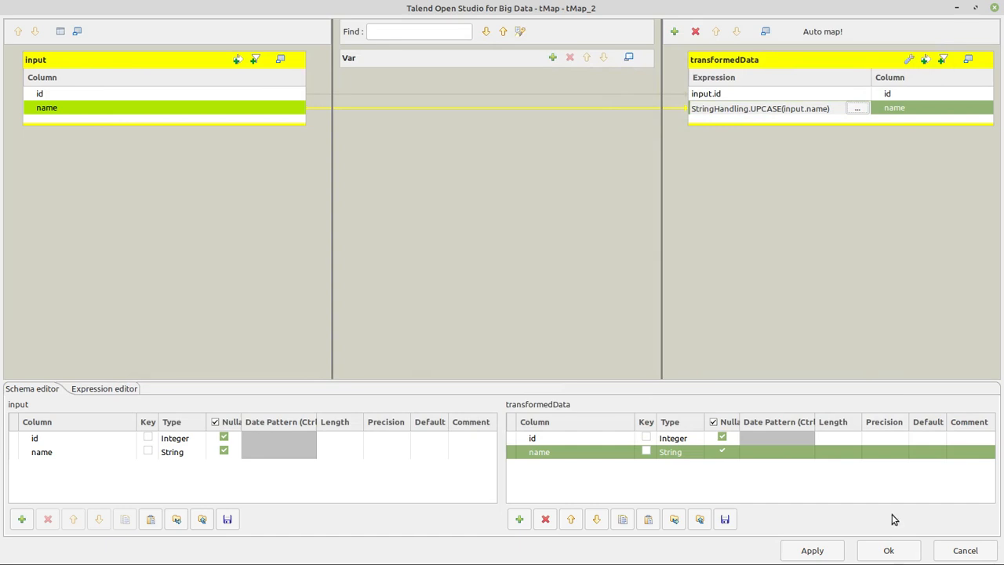
# Save the mapping, propagate the schema changes, and set tLogRow_2 Mode to Table.
pyautogui.click(887, 549)
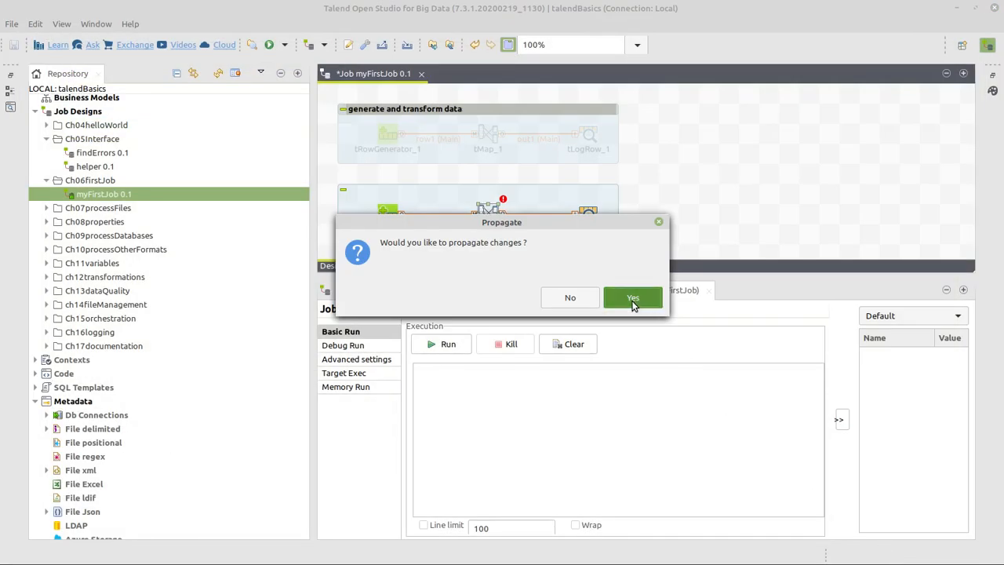
pyautogui.click(632, 298)
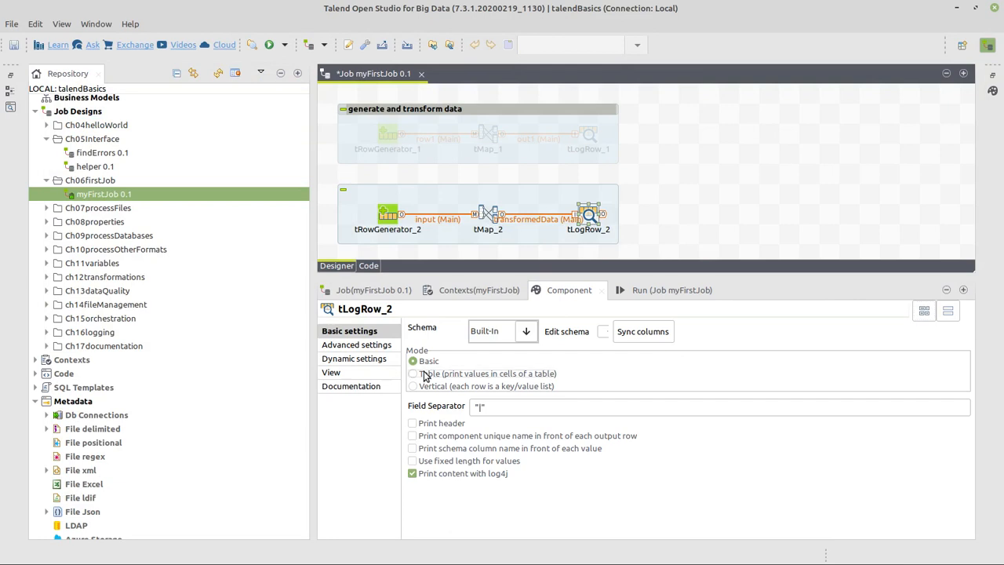
pyautogui.click(414, 374)
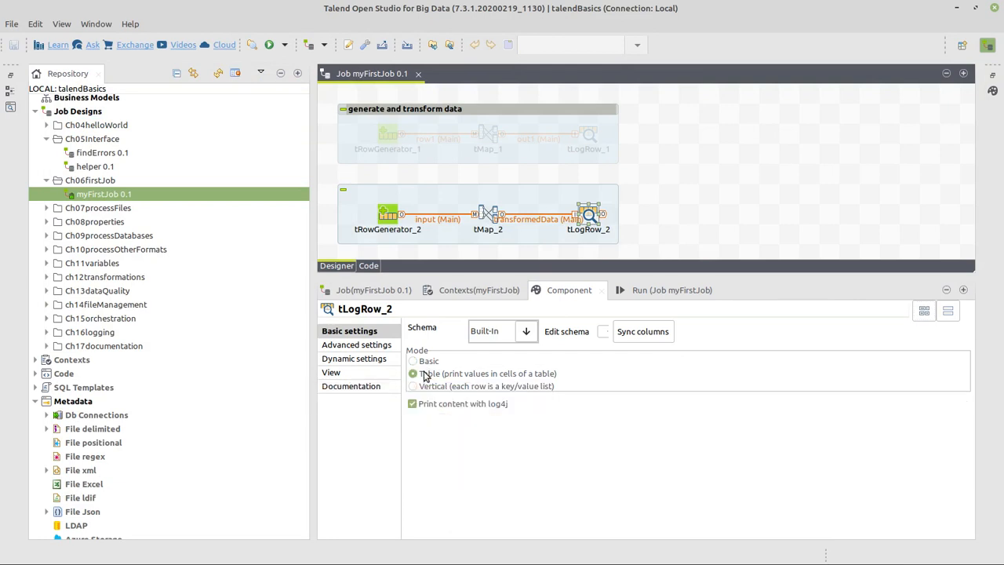
pyautogui.click(414, 373)
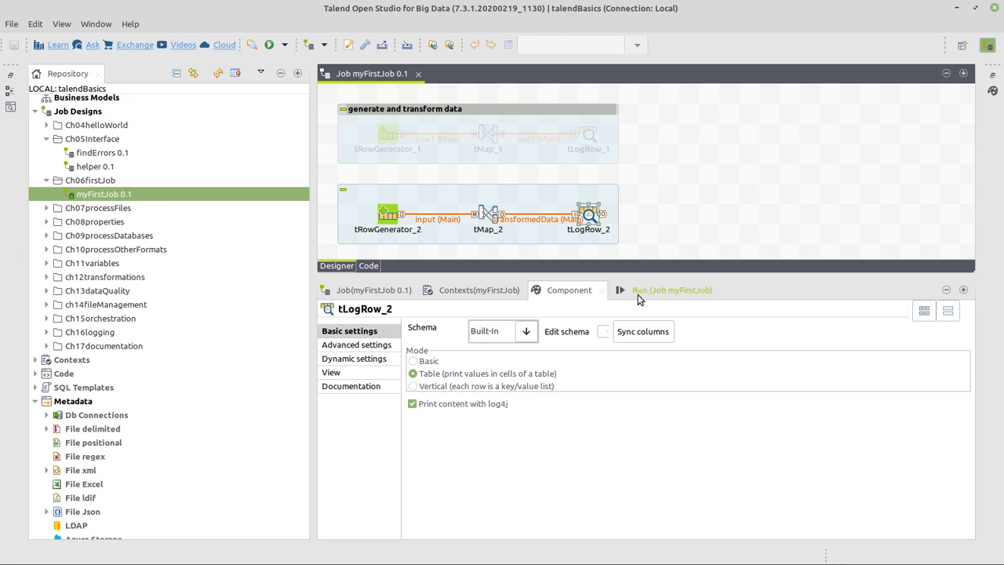
pyautogui.moveTo(672, 289)
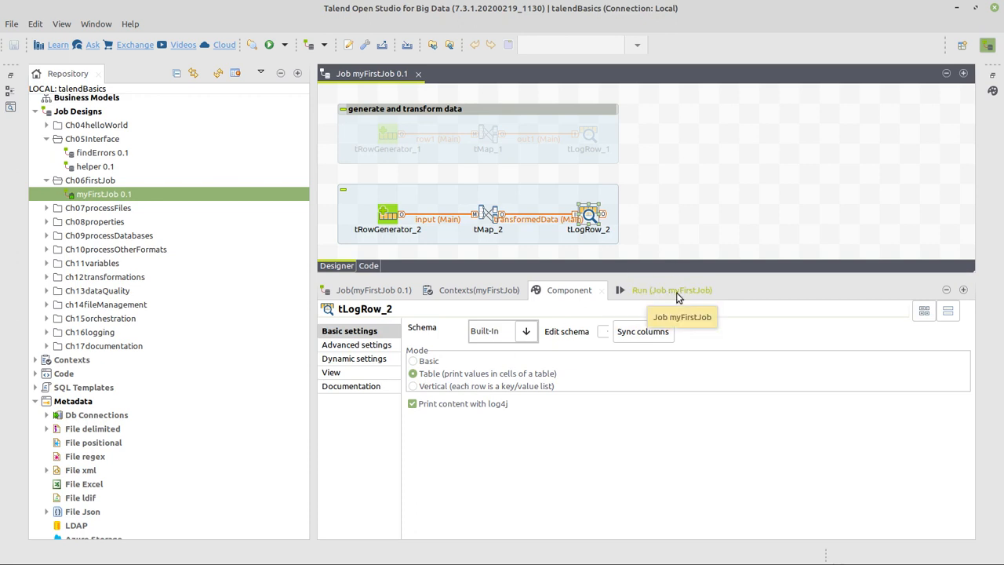
# Run myFirstJob, printing five uppercased first names in the console.
pyautogui.click(659, 289)
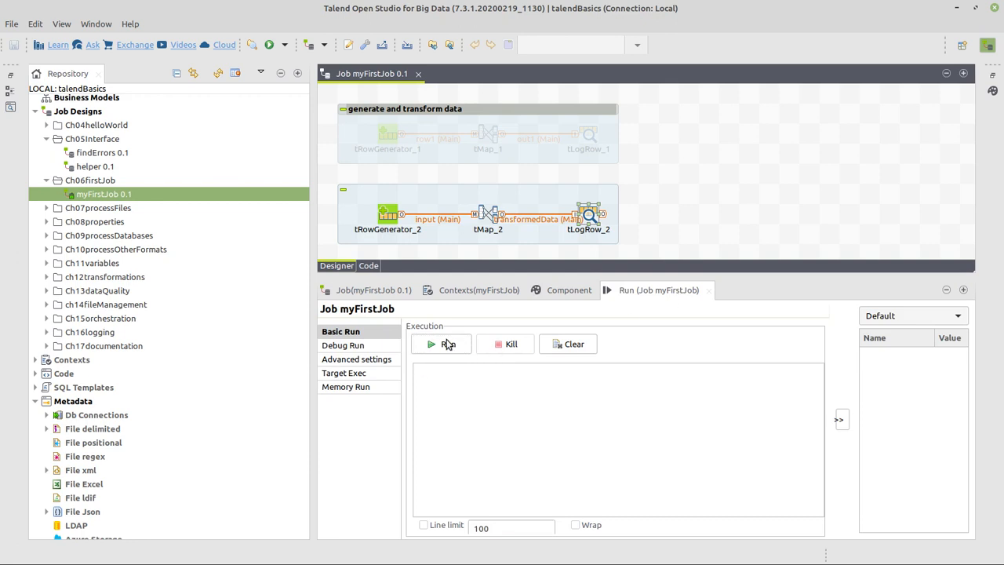
pyautogui.click(441, 344)
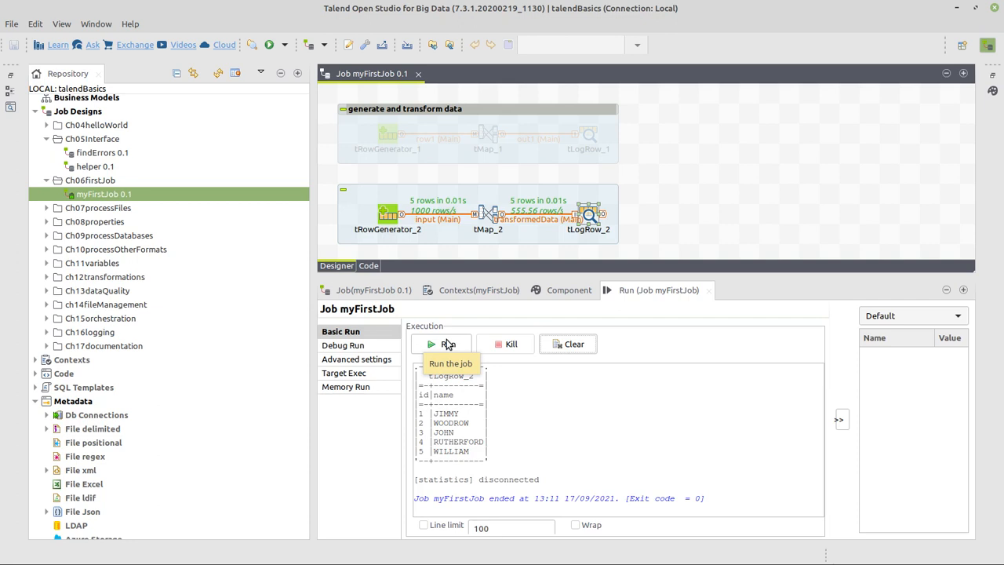
pyautogui.moveTo(430, 212)
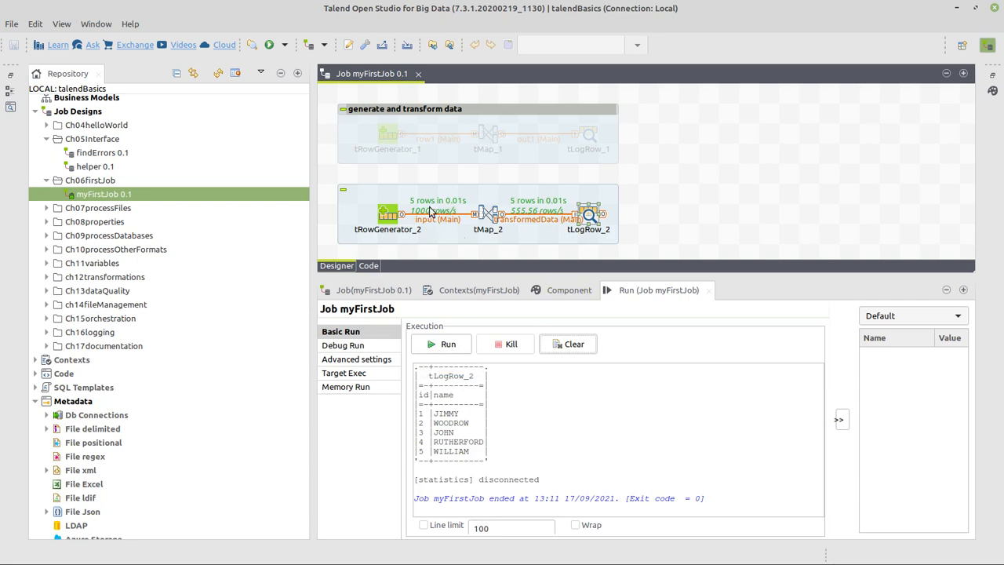
pyautogui.moveTo(530, 279)
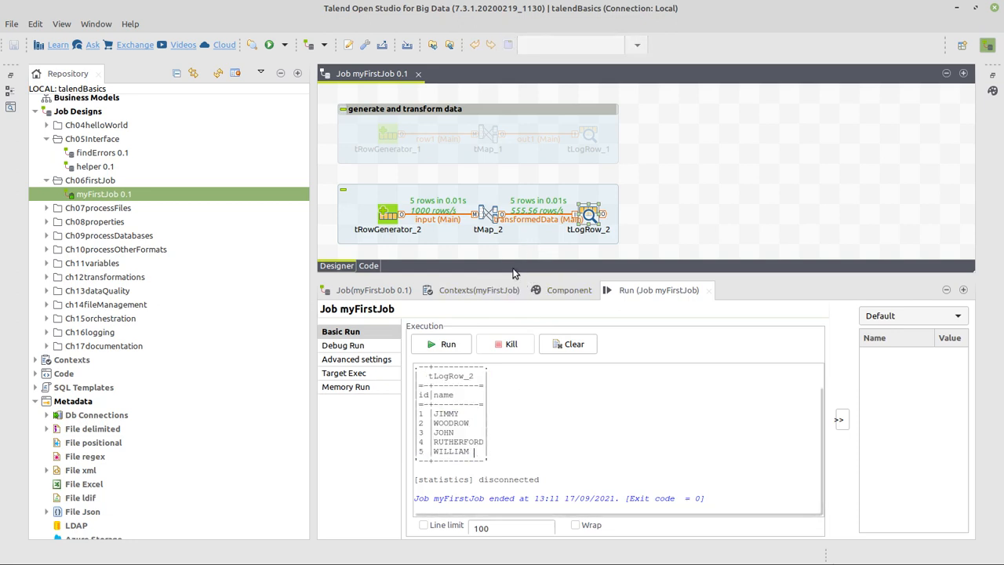
# Insert a tLogRow_3 on the link between tRowGenerator_2 and tMap_2.
pyautogui.moveTo(466, 171); pyautogui.dragTo(655, 249)
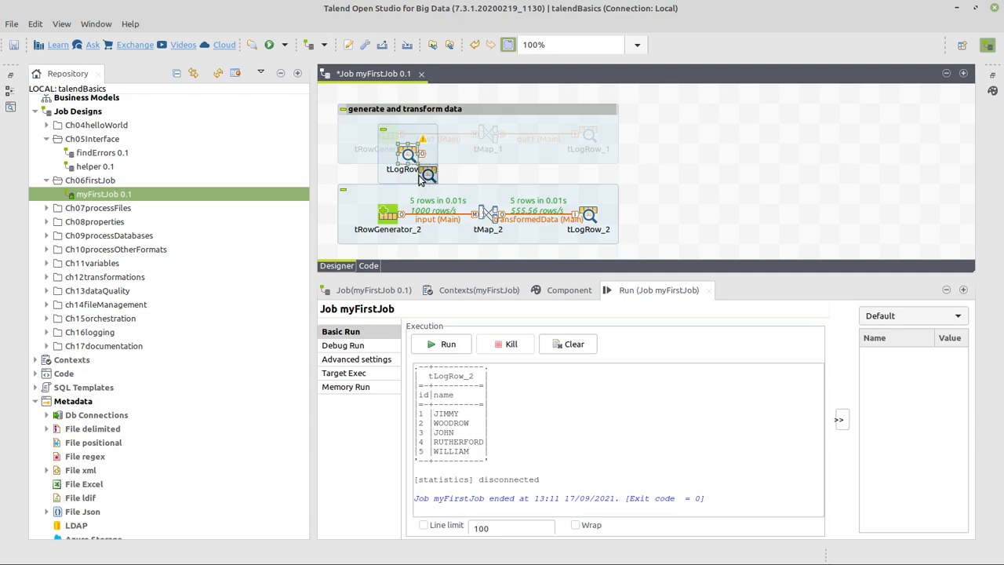
pyautogui.moveTo(407, 170); pyautogui.dragTo(426, 172)
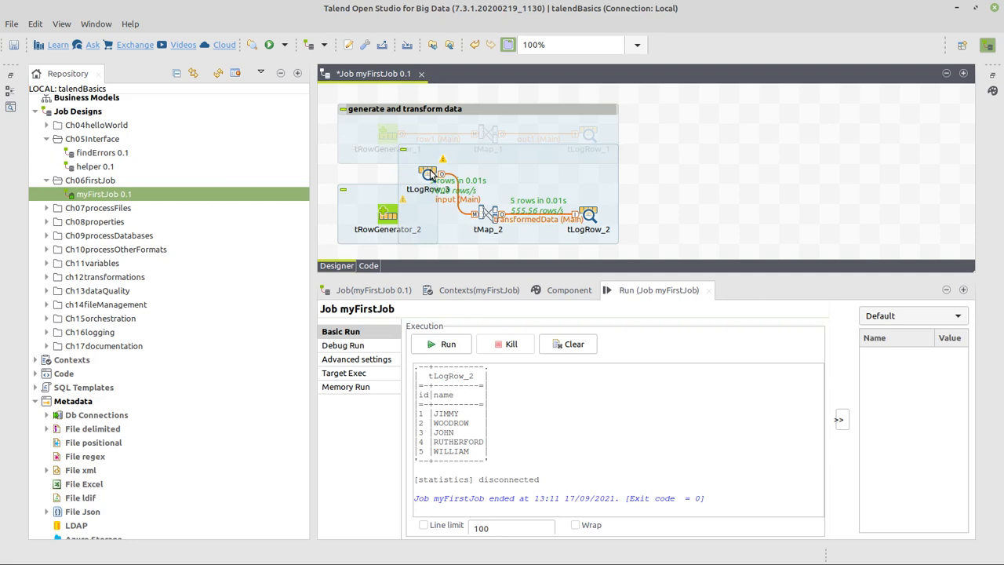
pyautogui.click(387, 213)
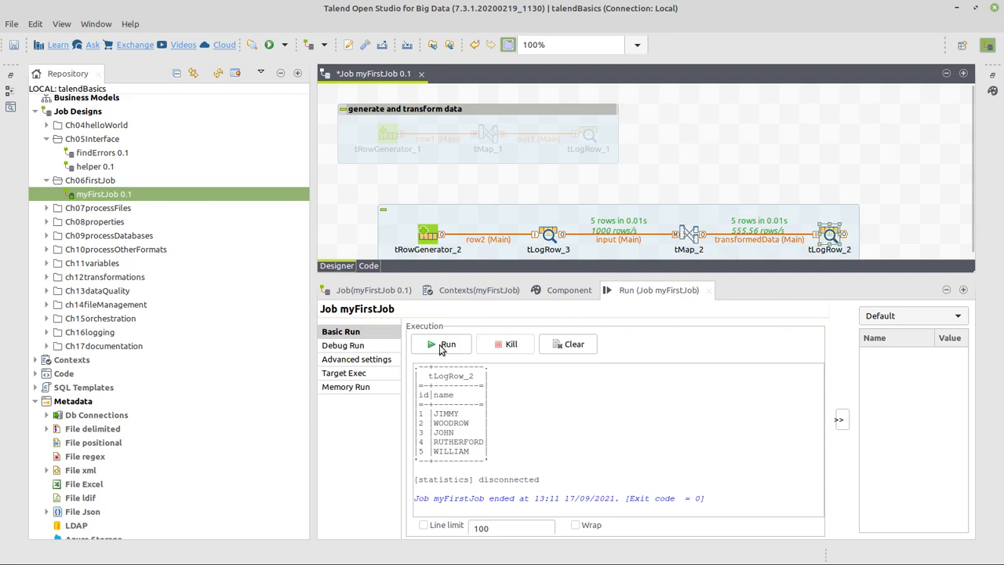
pyautogui.moveTo(440, 343)
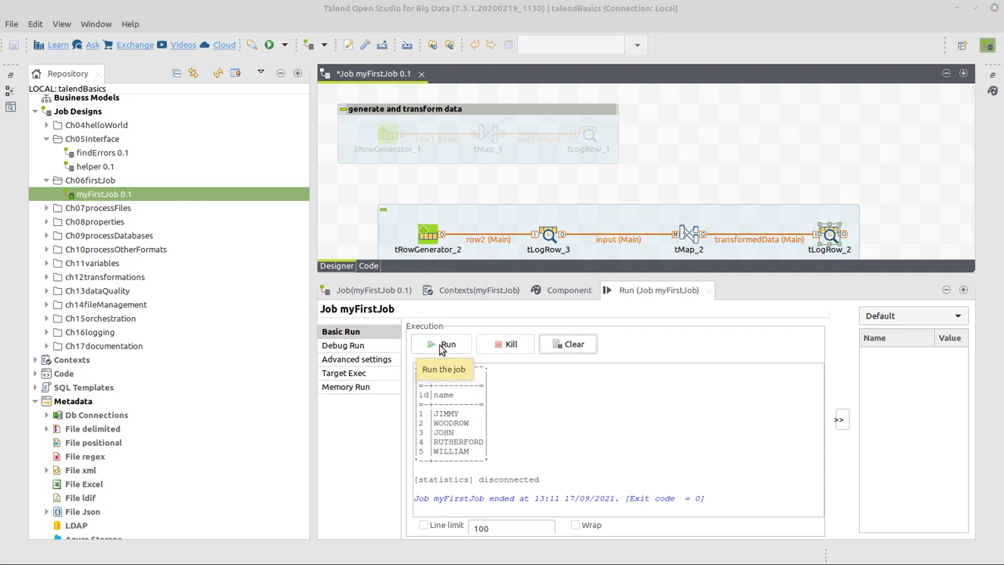
# Rerun the job to log original names followed by the uppercased ones.
pyautogui.click(447, 344)
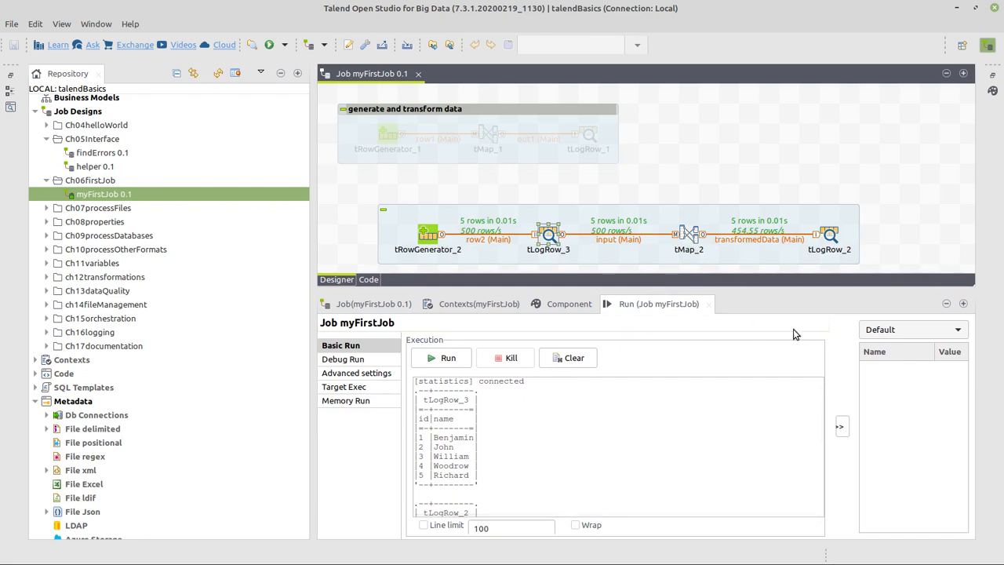
pyautogui.scroll(-3)
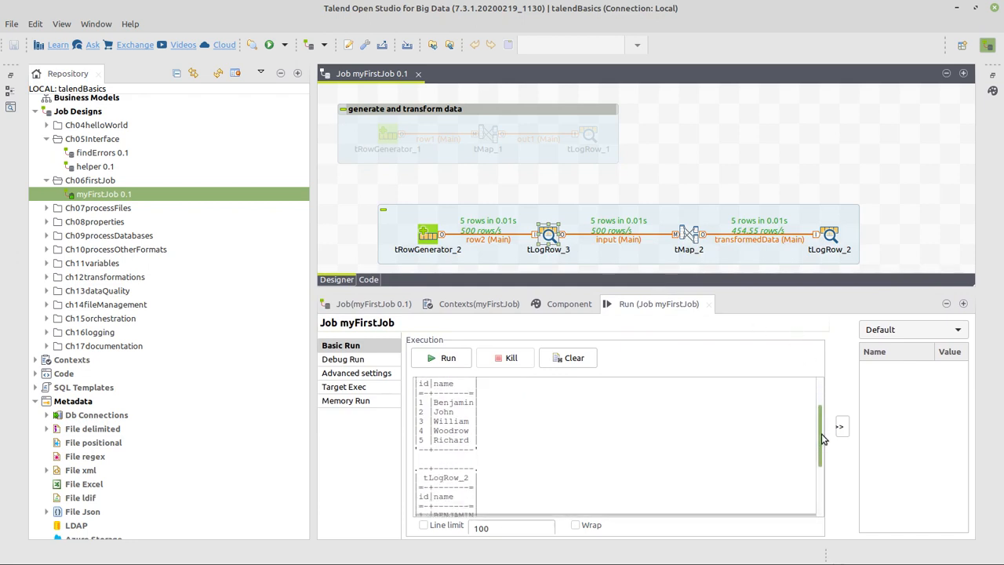
pyautogui.scroll(-3)
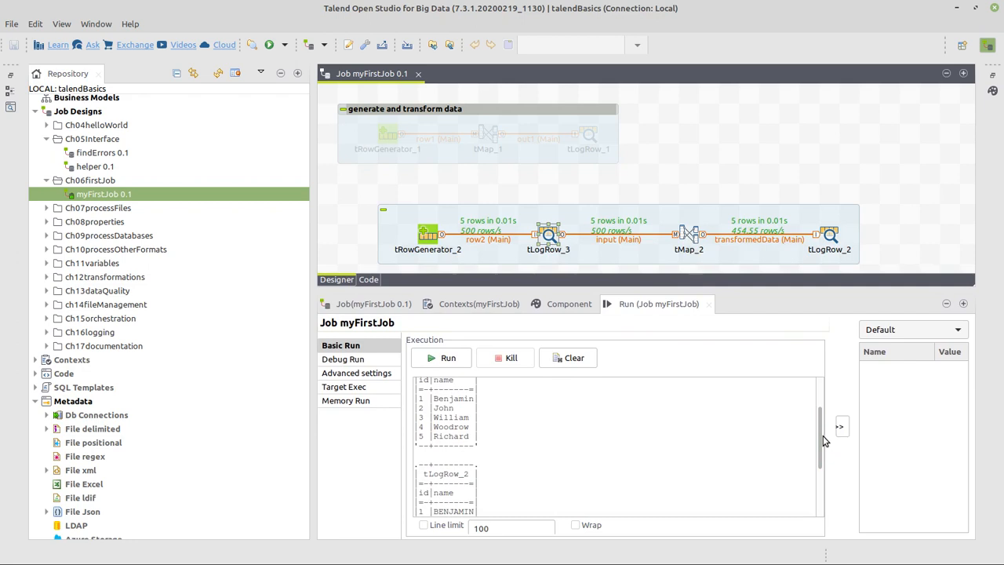